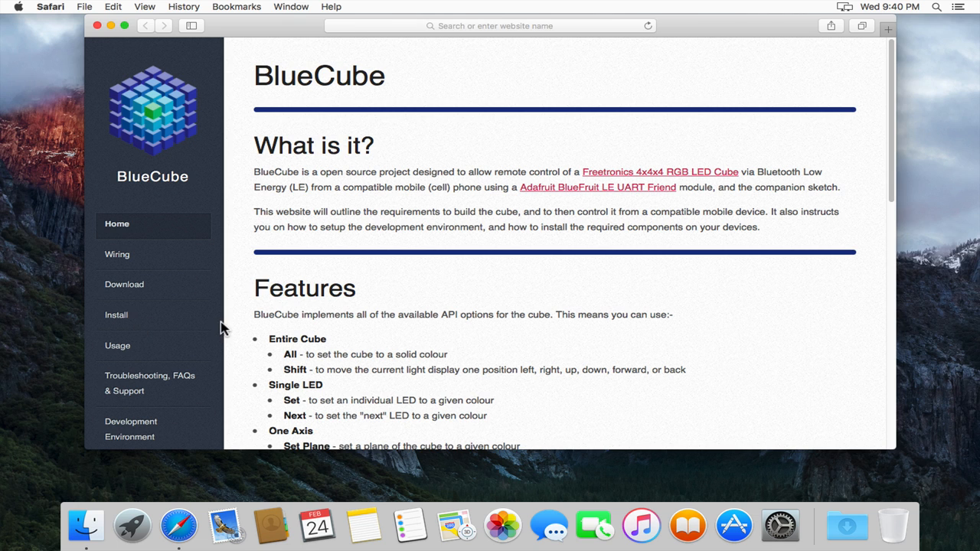
Start the Mac OS X Arduino IDE download via Just Download, then go back to the install page
click(116, 315)
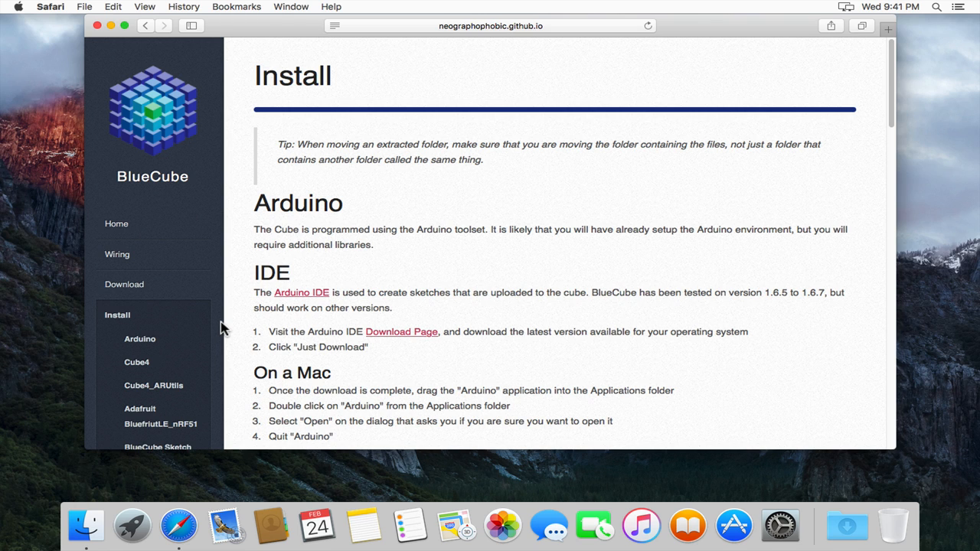
mouse_move(420, 337)
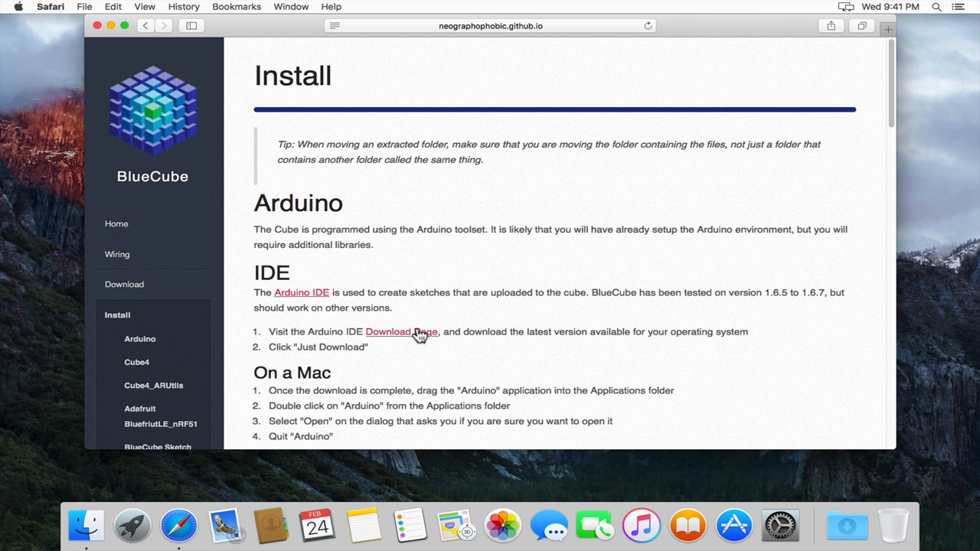
mouse_move(396, 340)
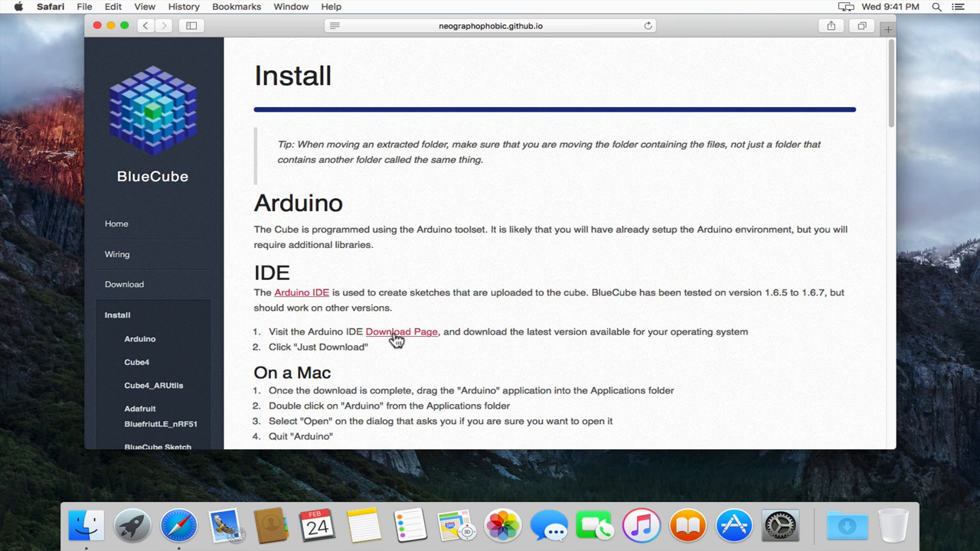
click(401, 331)
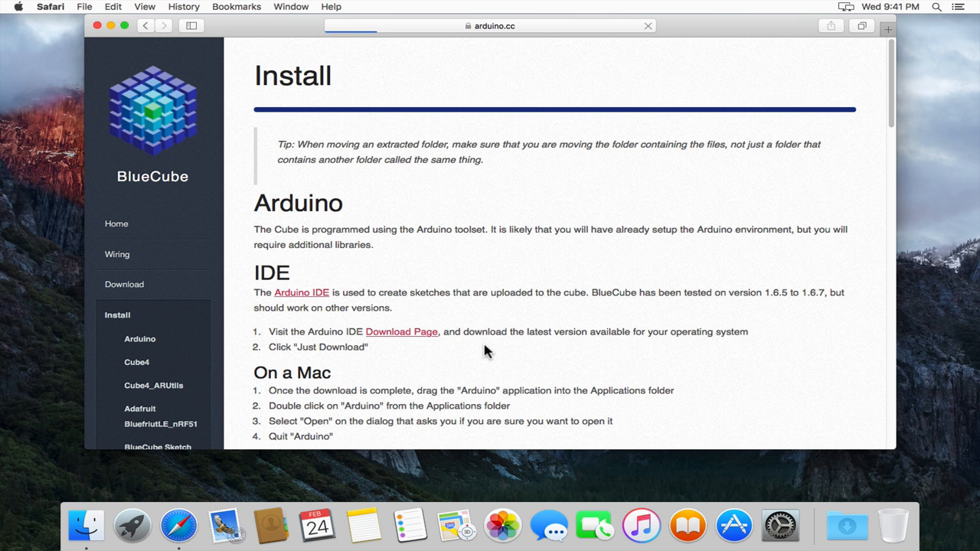
click(401, 330)
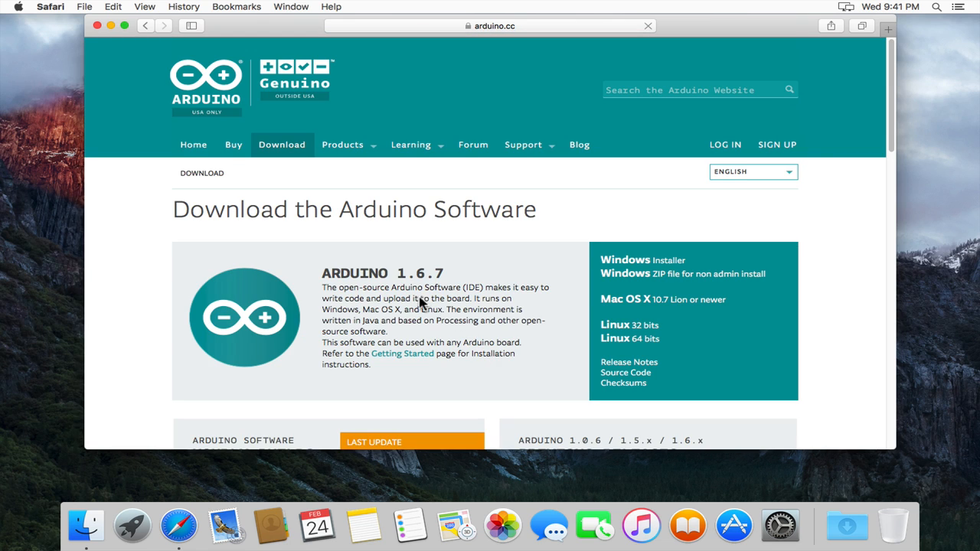
mouse_move(585, 297)
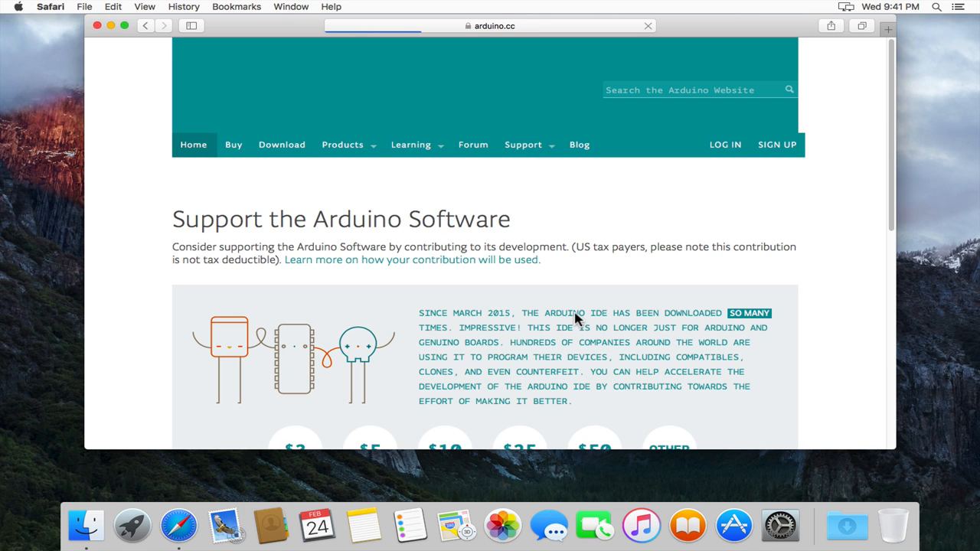
scroll(down, 3)
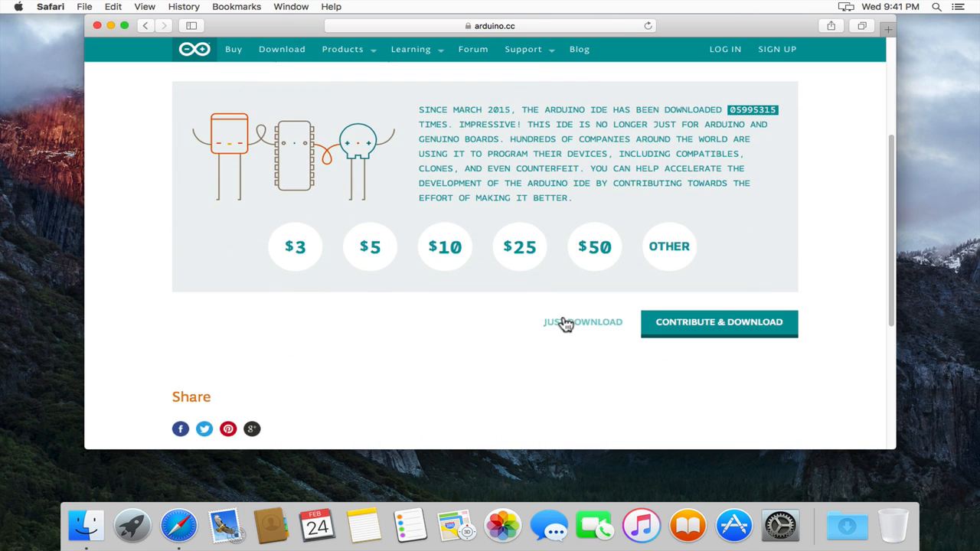
click(582, 321)
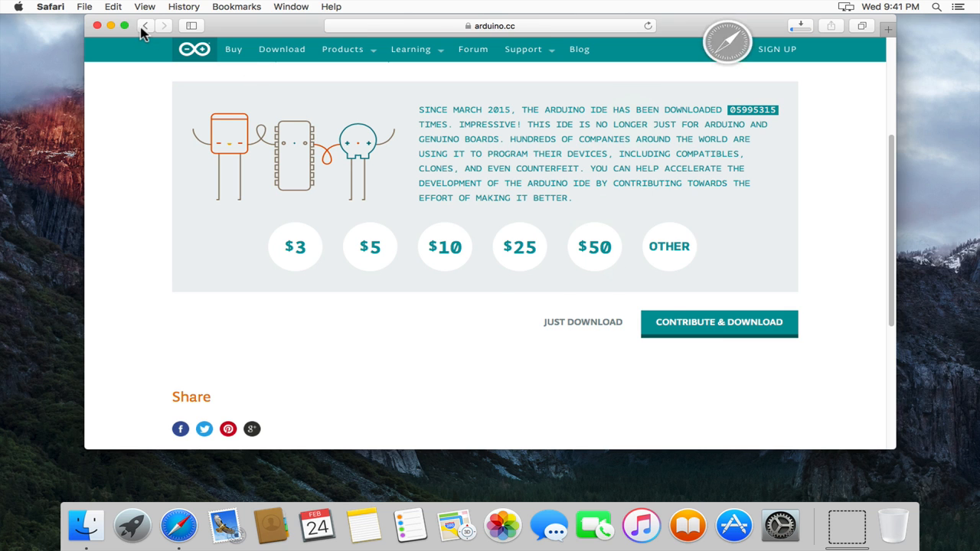
click(145, 24)
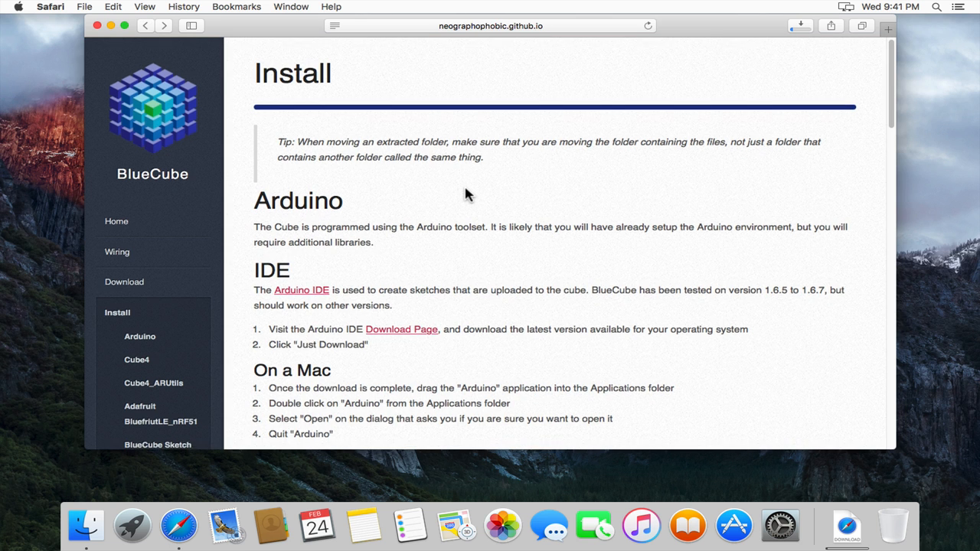
Download the LeoStick board profile from the Freetronics Board Profile 'here' link
scroll(down, 3)
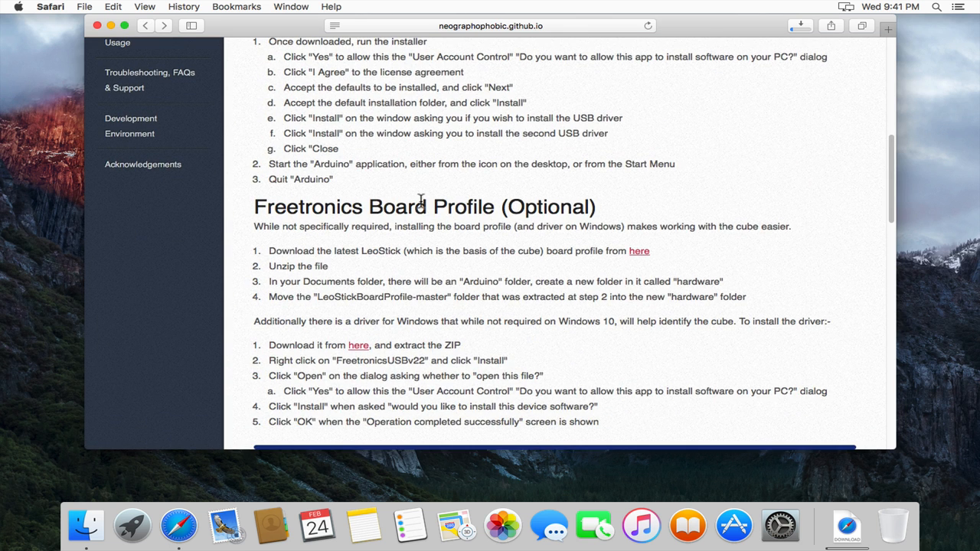
mouse_move(640, 257)
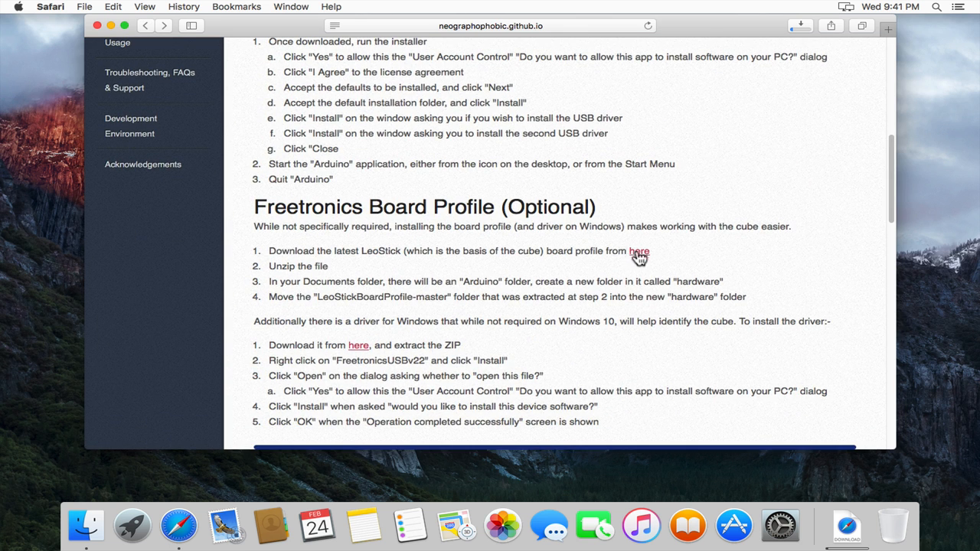
click(640, 251)
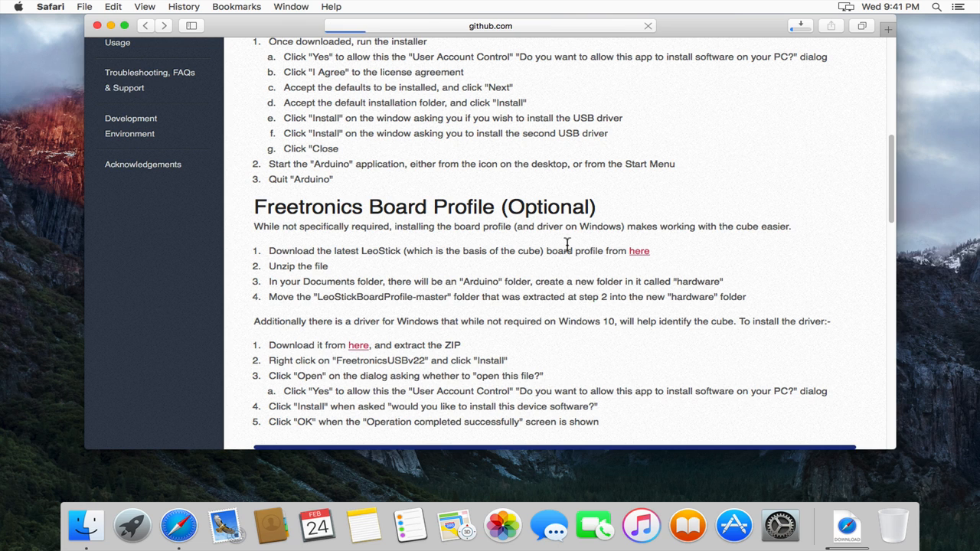
click(639, 252)
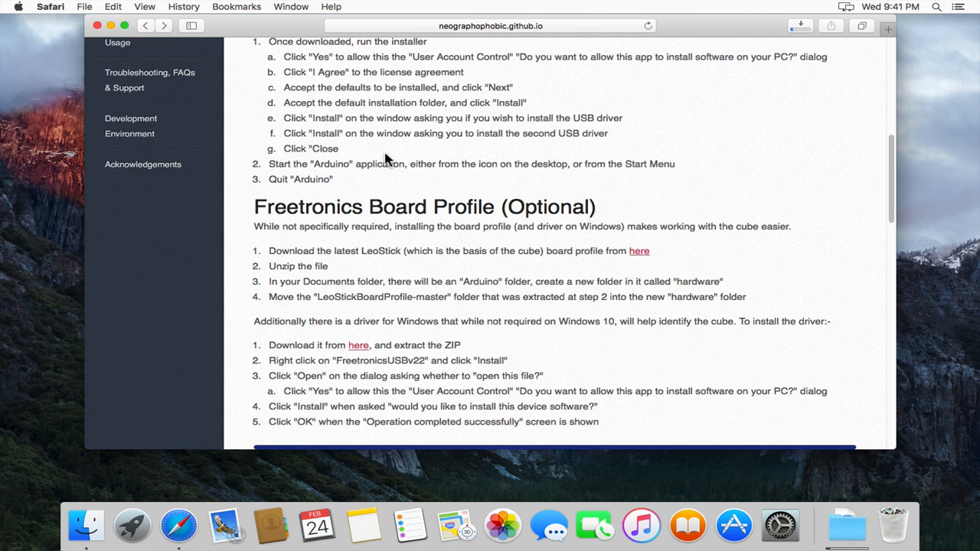
Download the BlueCube v1.0.0 sketch from the site's Download page
scroll(up, 3)
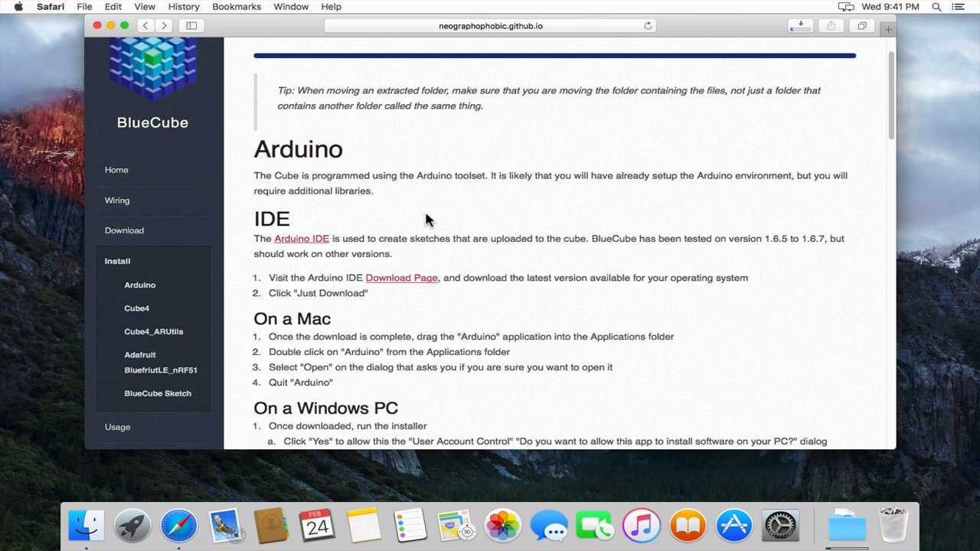
click(124, 229)
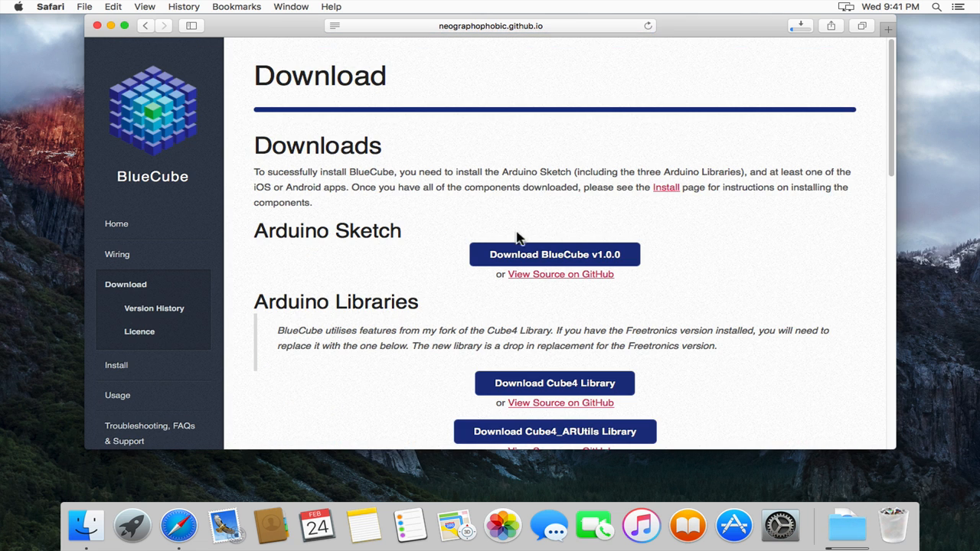
click(554, 254)
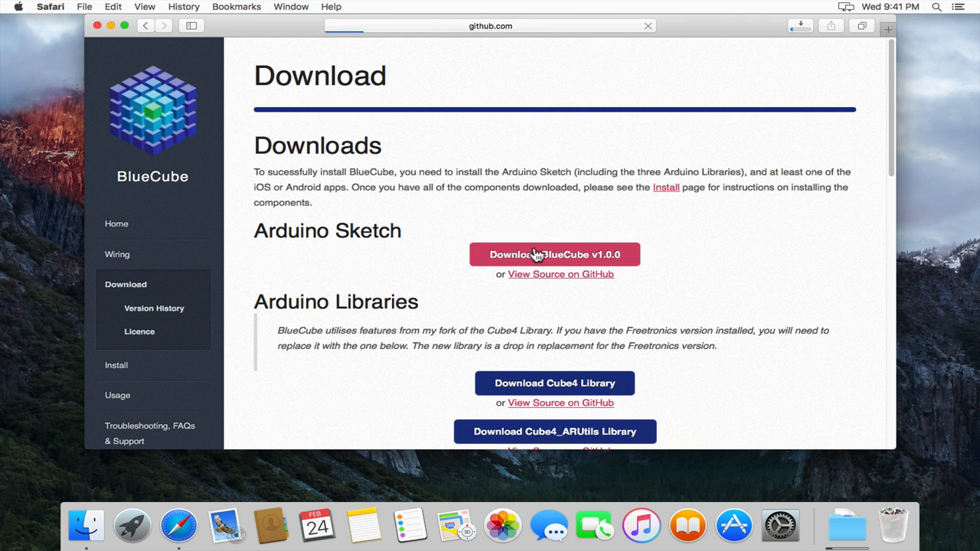
click(554, 254)
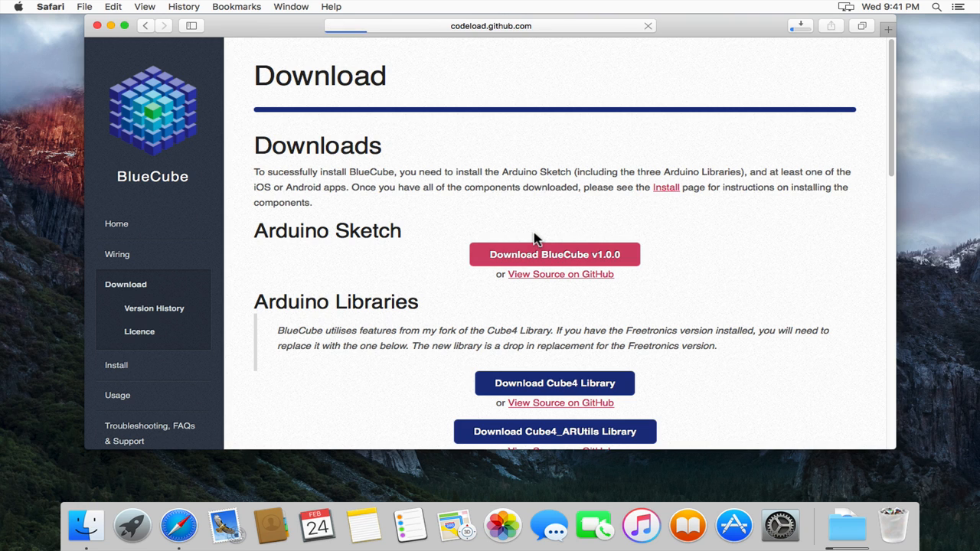
click(554, 254)
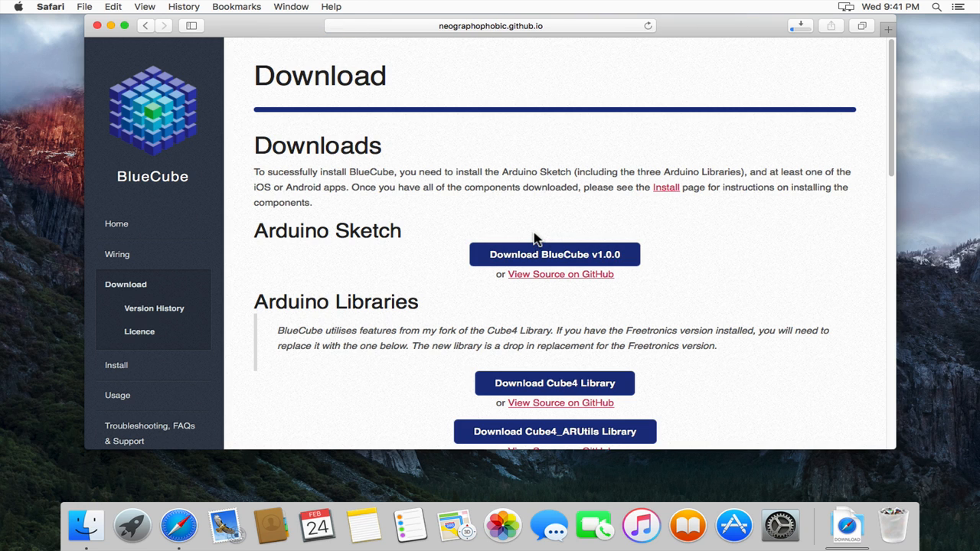
Download the Cube4 and Cube4_ARUtils libraries and follow the Adafruit Bluefruit LE link
scroll(down, 3)
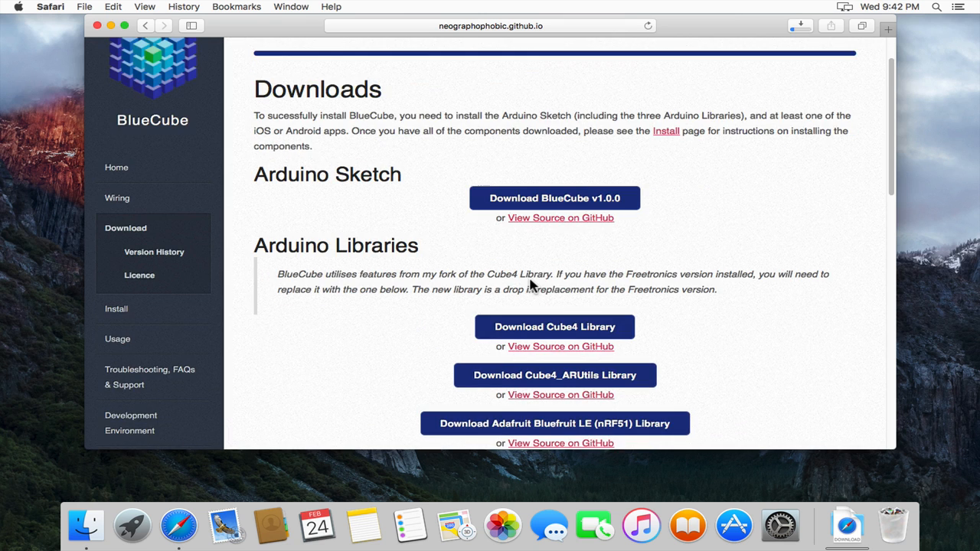
scroll(down, 3)
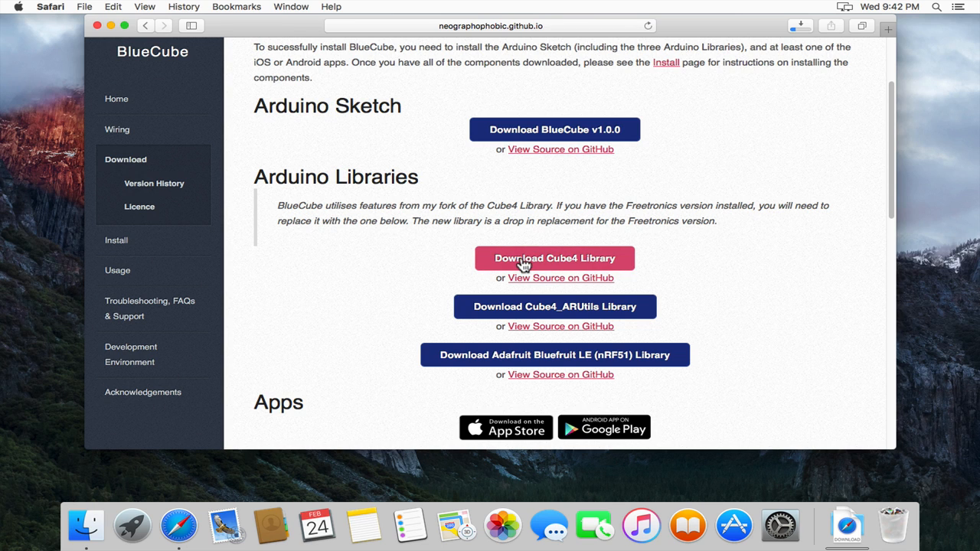
click(555, 258)
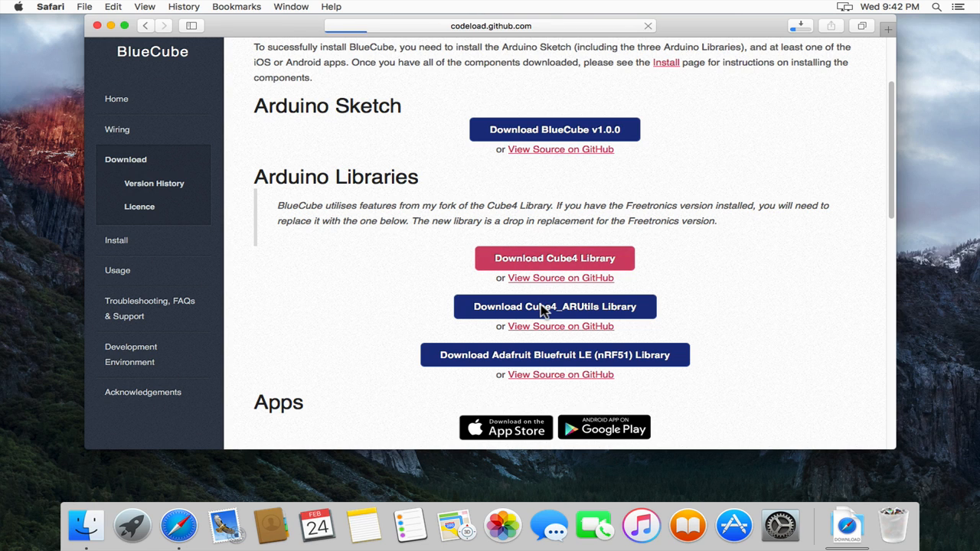
click(555, 306)
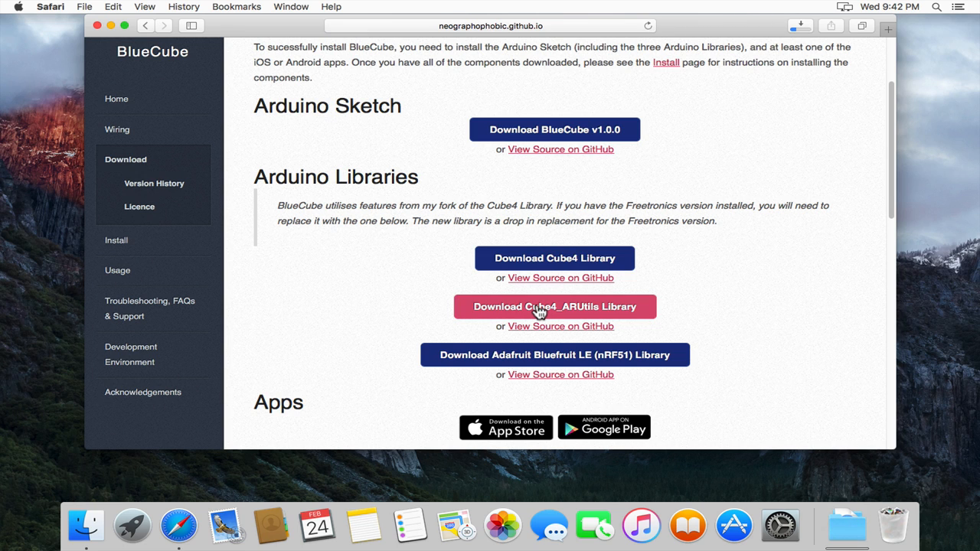
click(555, 306)
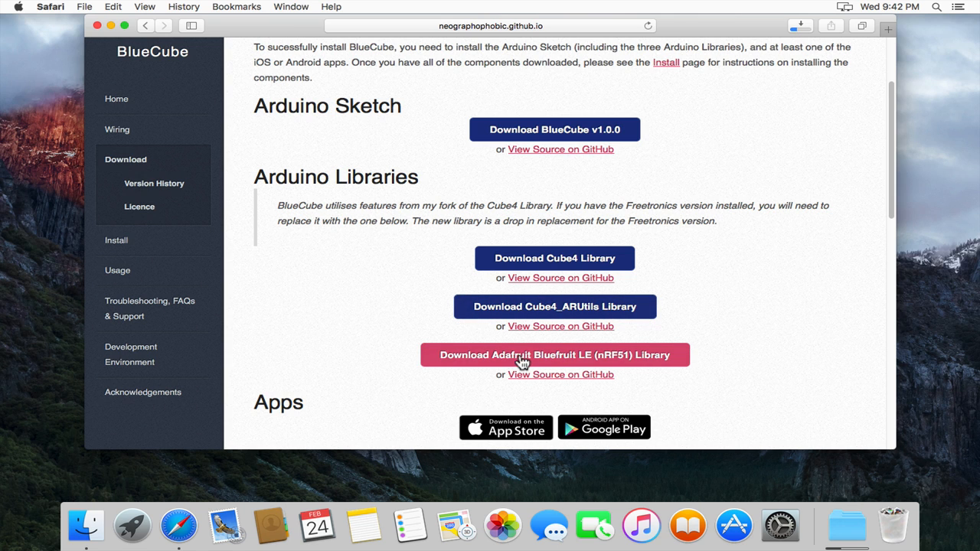
click(554, 355)
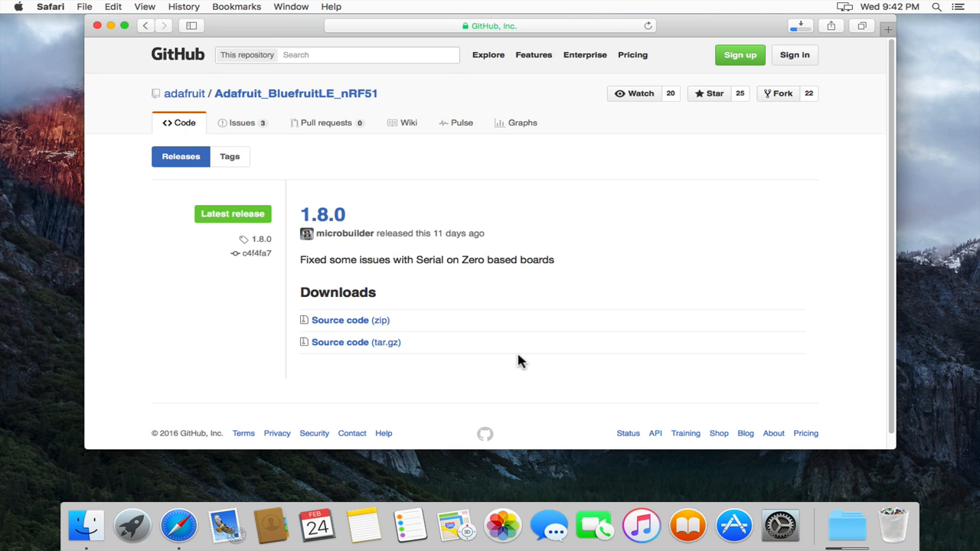
mouse_move(345, 320)
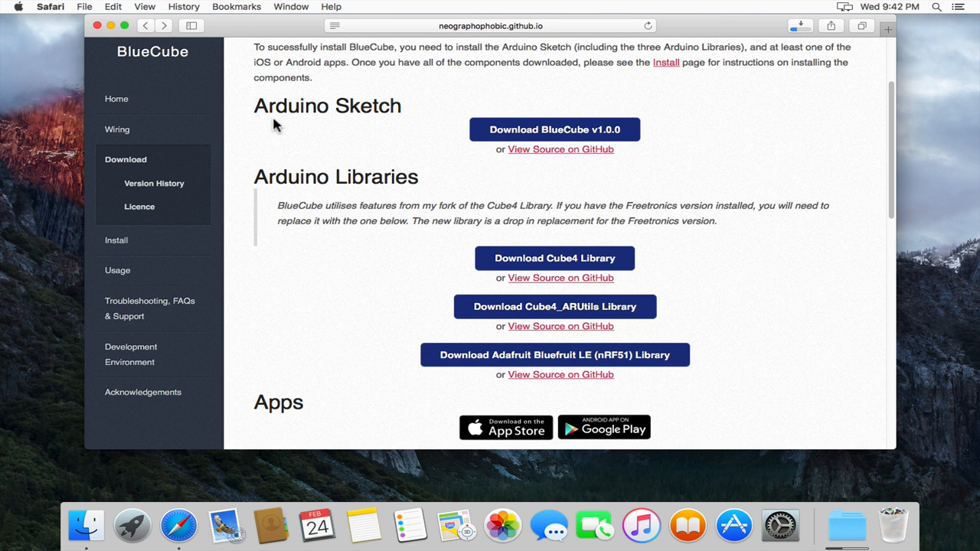
scroll(down, 3)
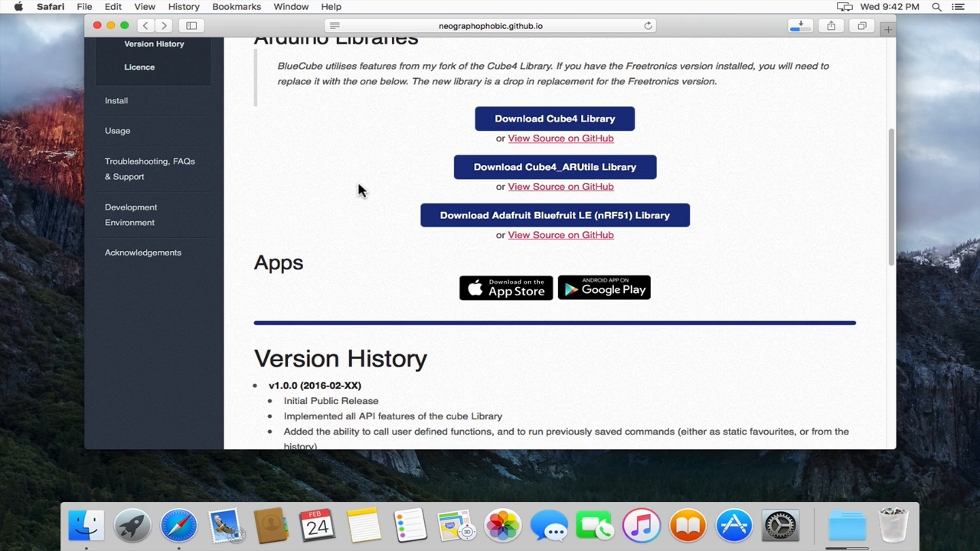
mouse_move(427, 284)
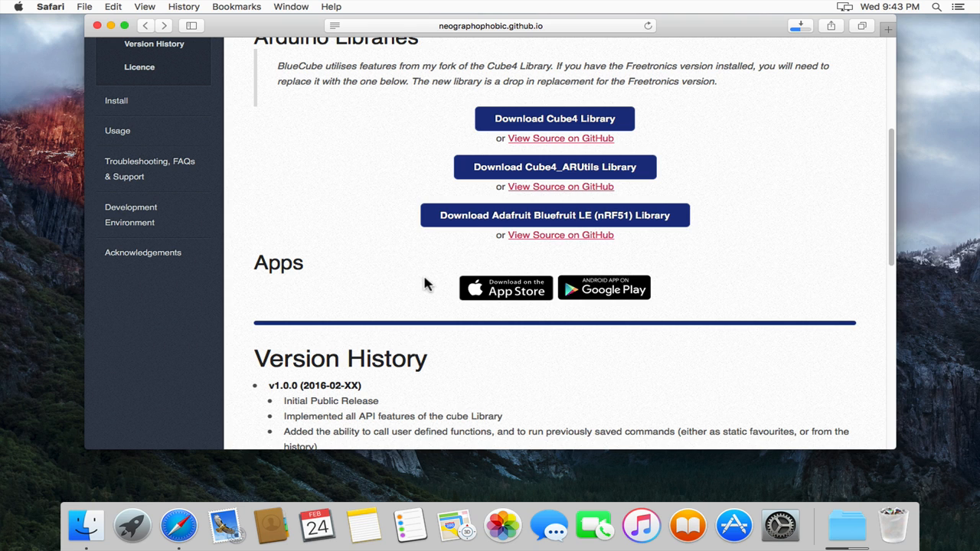
Show Safari's downloads list to confirm the IDE, profile, sketch and libraries finished
click(799, 25)
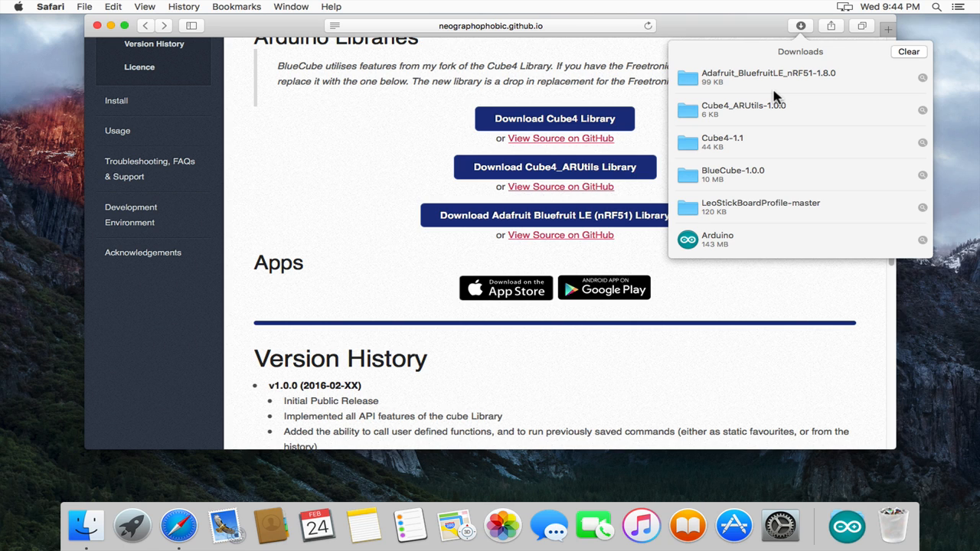
mouse_move(750, 251)
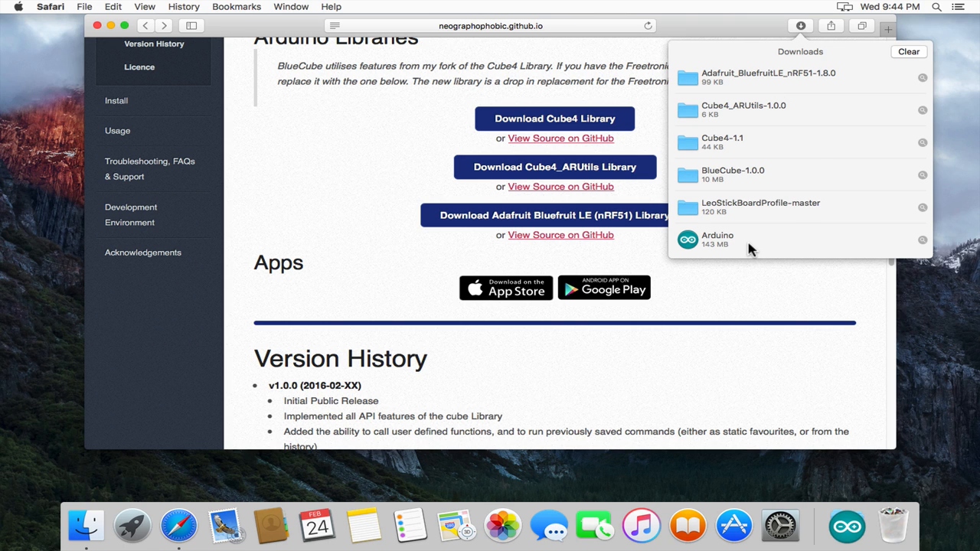
mouse_move(749, 222)
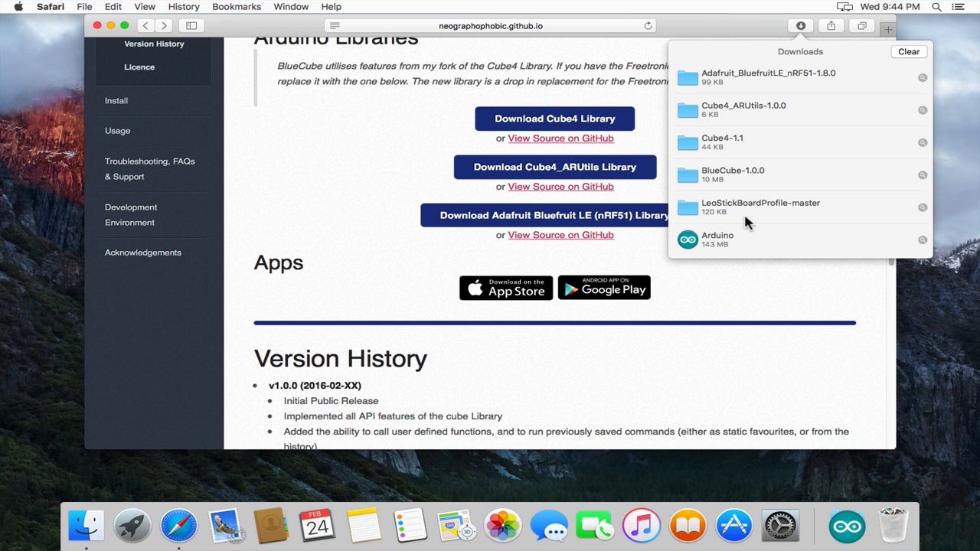
mouse_move(796, 181)
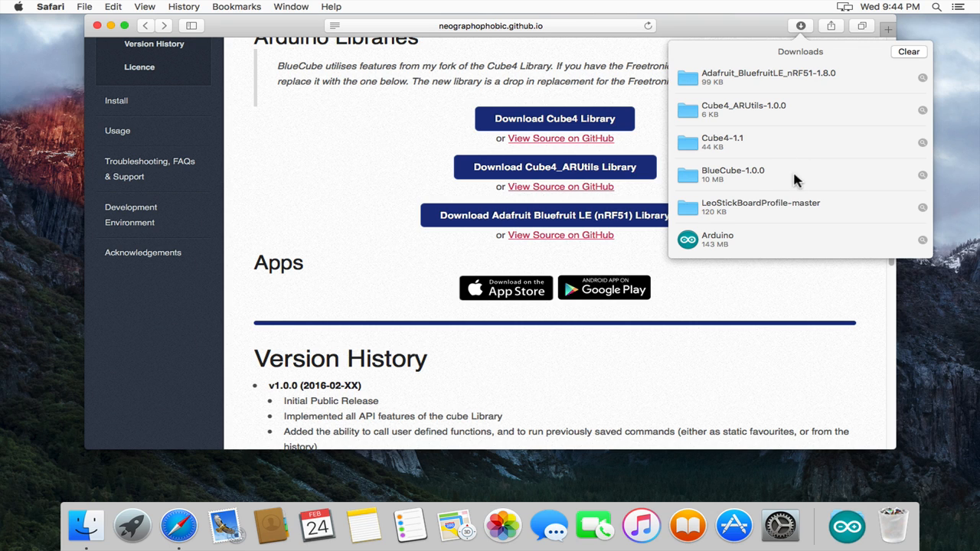
mouse_move(783, 146)
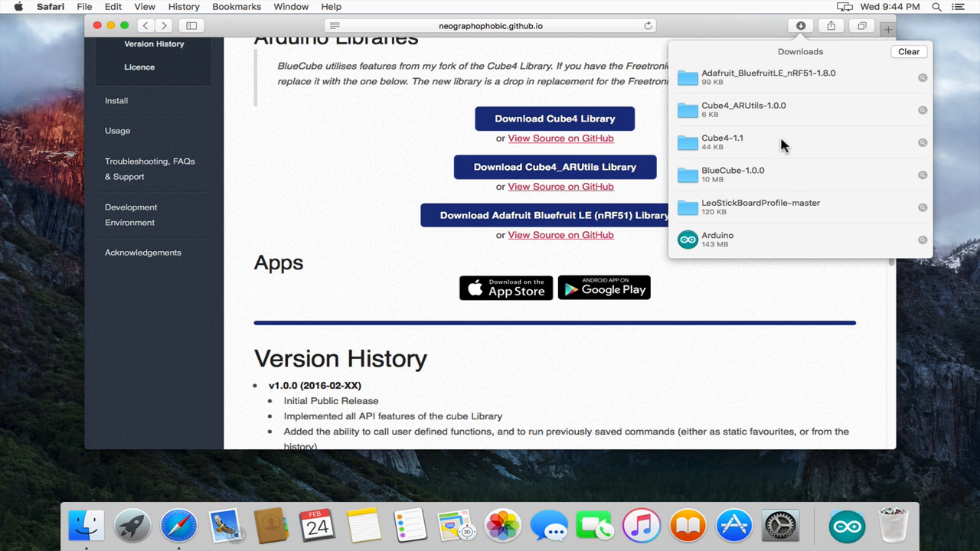
mouse_move(827, 117)
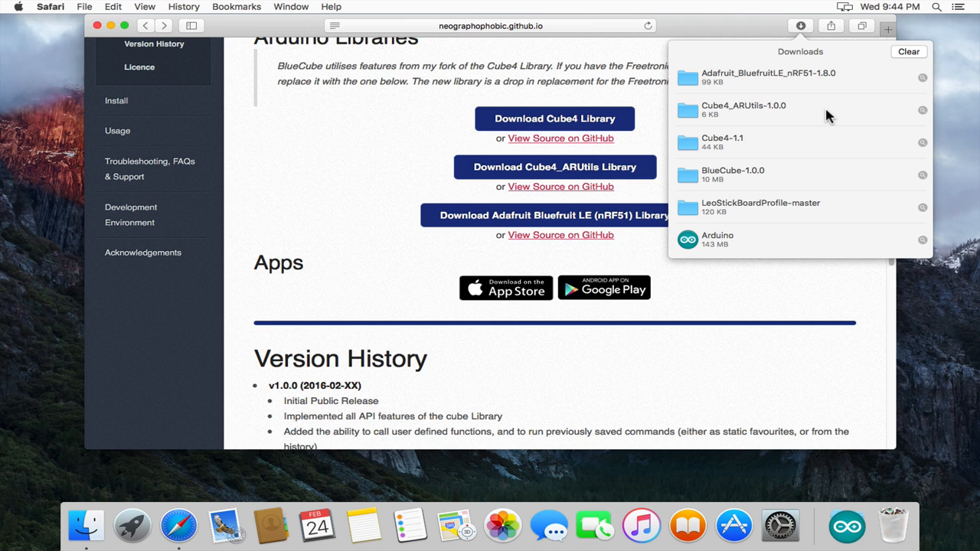
mouse_move(839, 86)
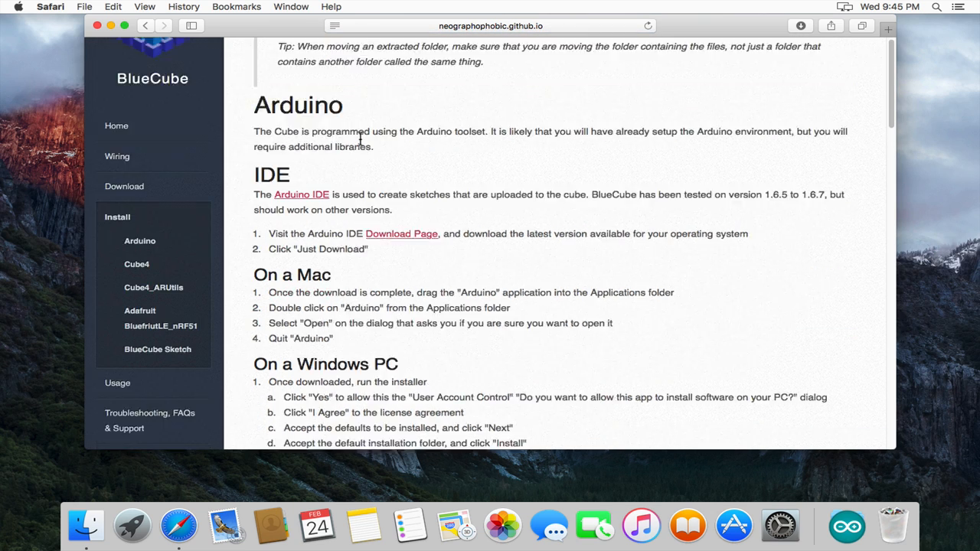
scroll(down, 3)
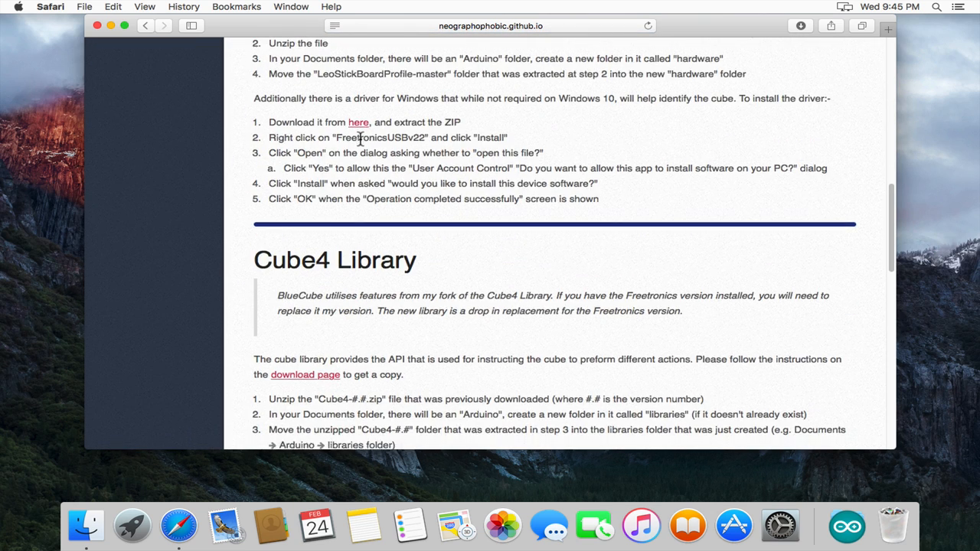
scroll(up, 3)
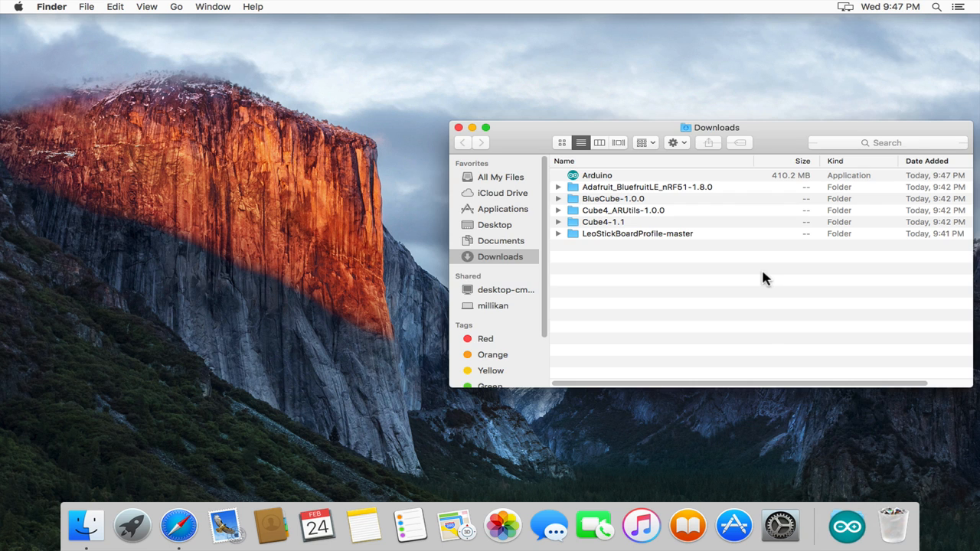
Launch the Arduino app from the Applications folder so a blank sketch window appears
click(598, 175)
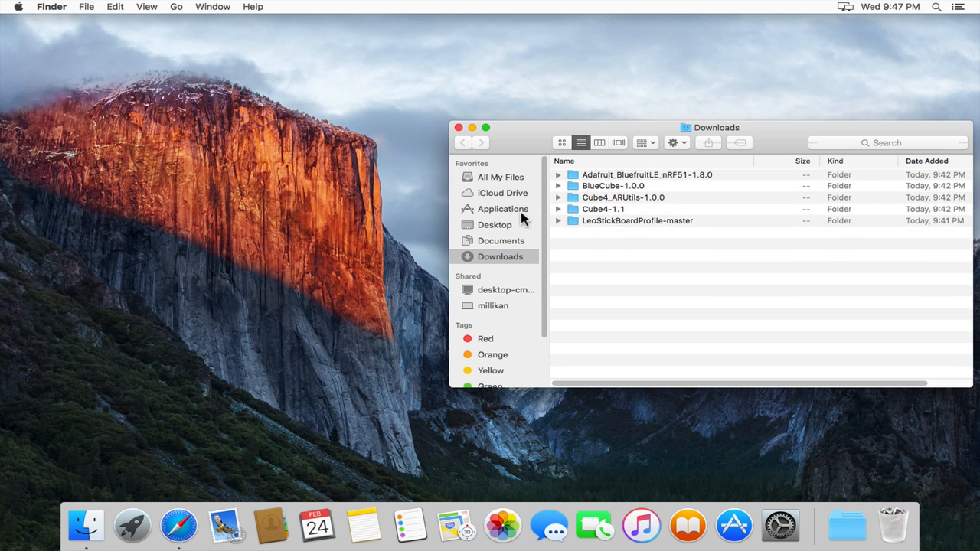
click(503, 209)
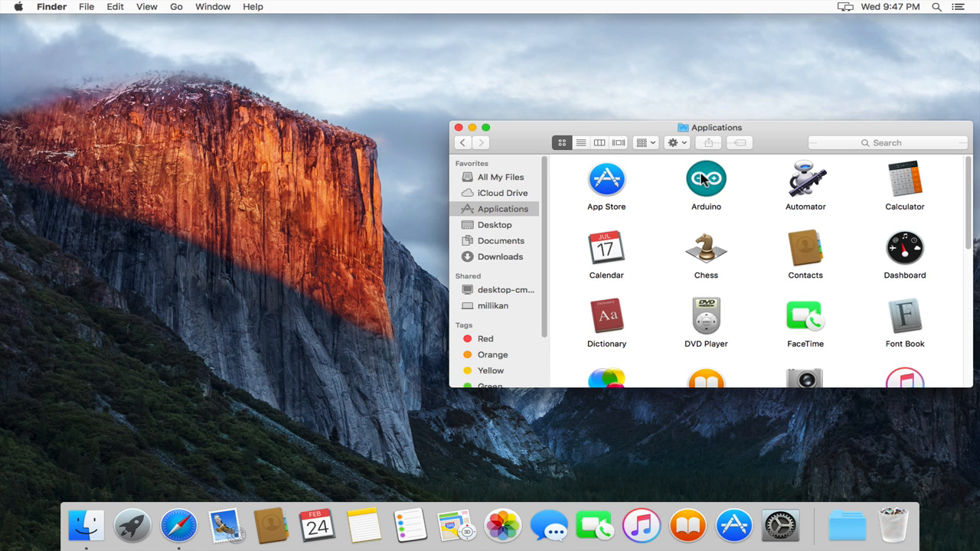
double_click(704, 178)
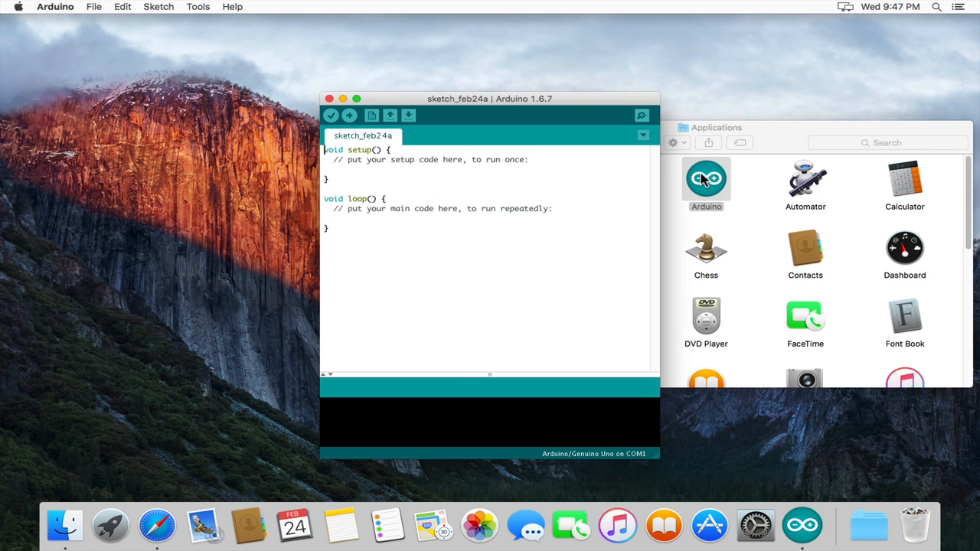
mouse_move(153, 47)
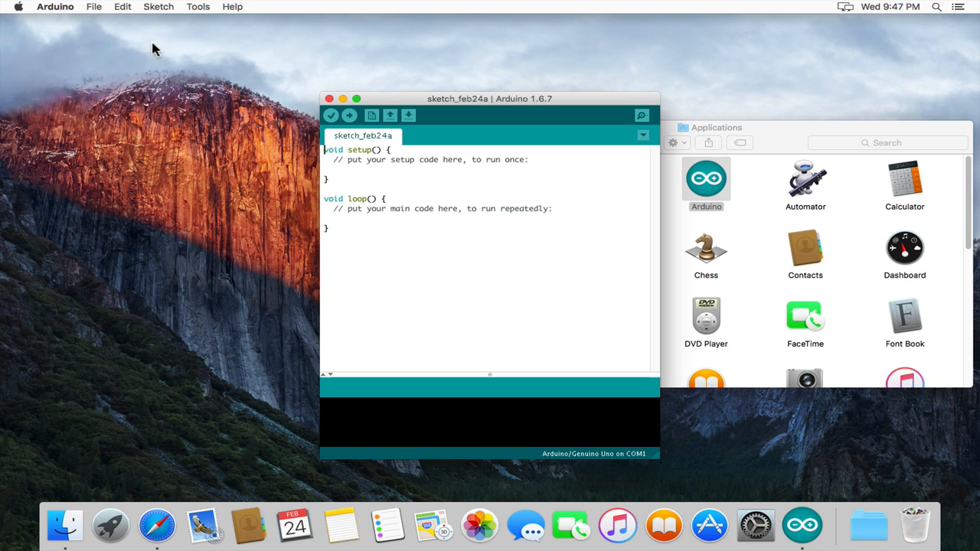
click(55, 6)
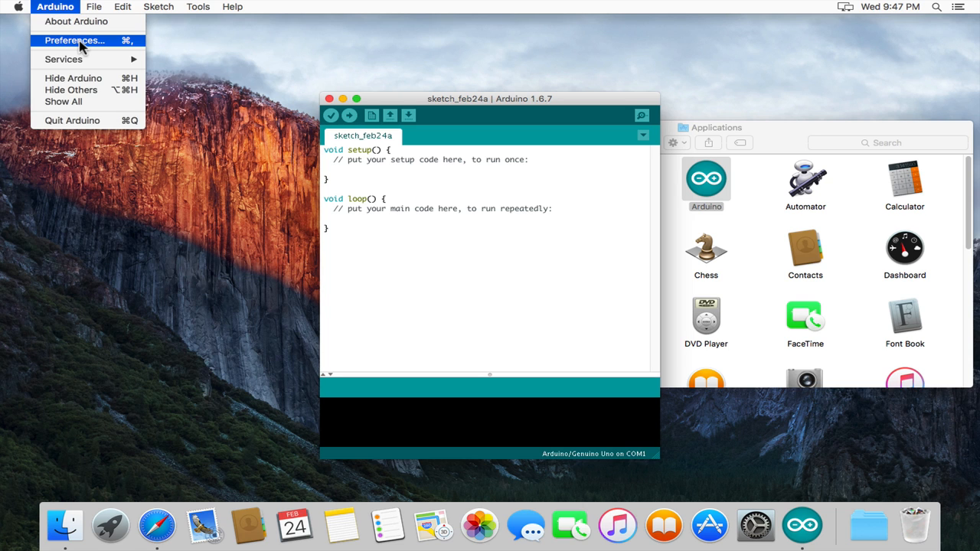
click(74, 39)
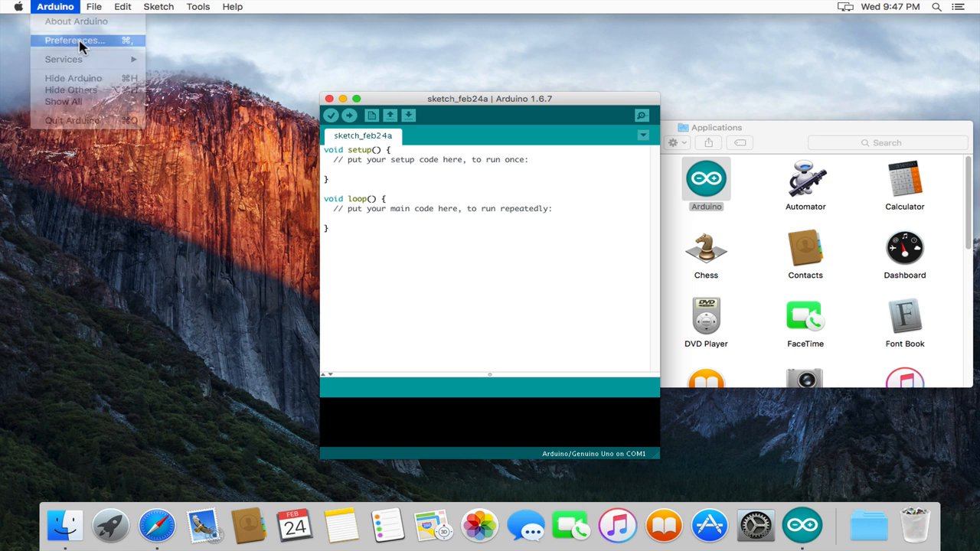
click(74, 40)
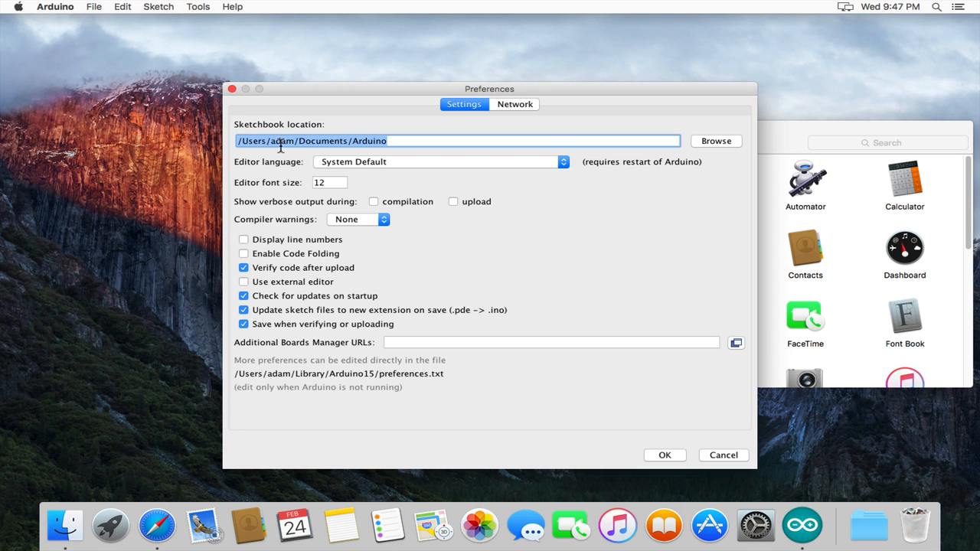
mouse_move(251, 147)
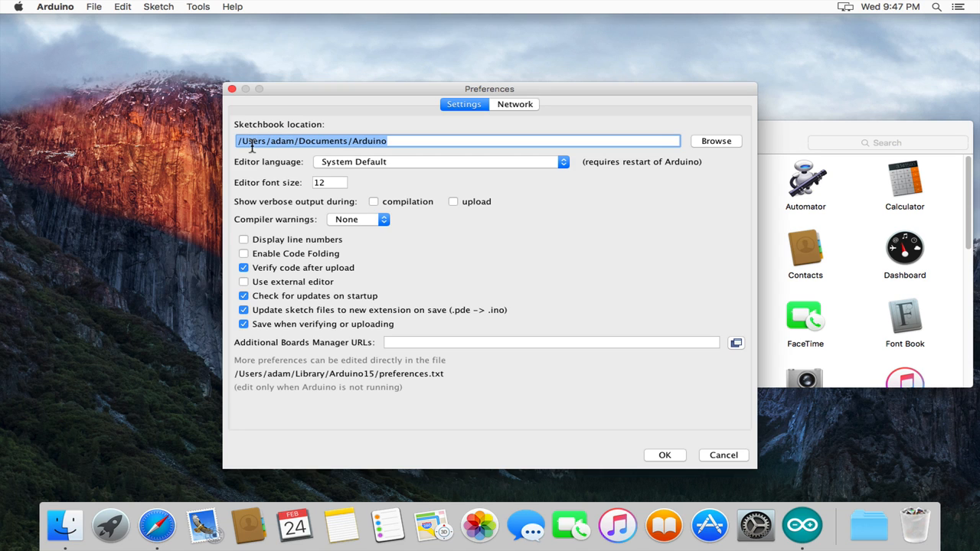
mouse_move(279, 141)
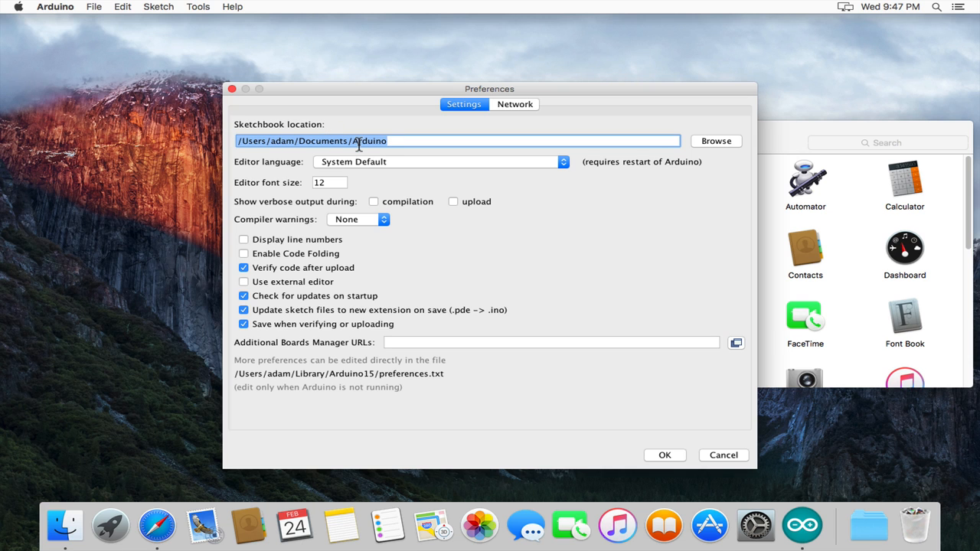
mouse_move(635, 387)
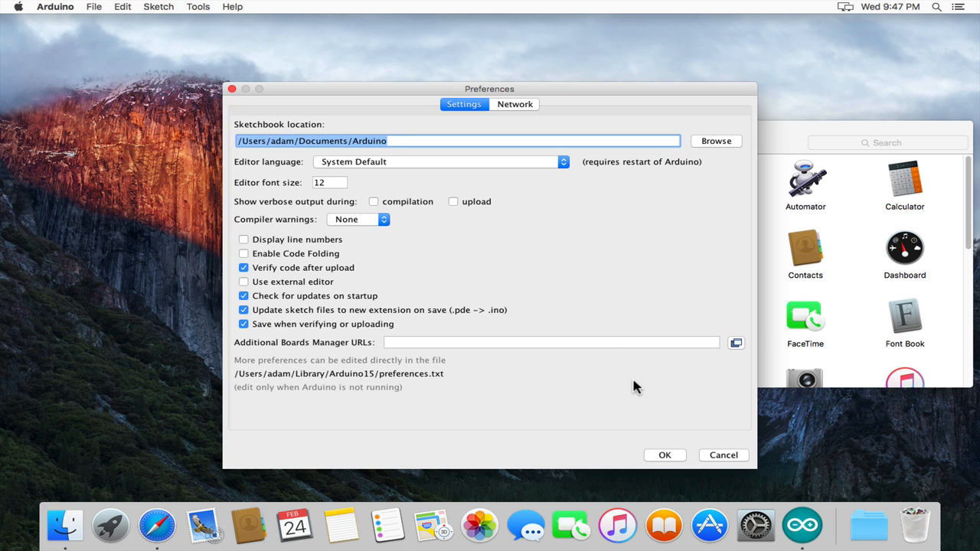
click(665, 455)
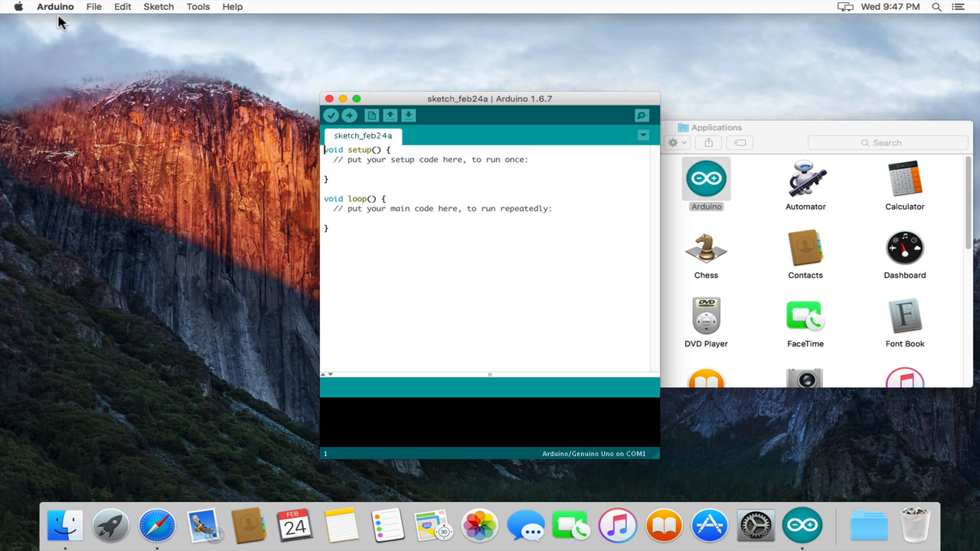
Create a new 'hardware' folder inside the Documents/Arduino sketchbook folder
click(56, 6)
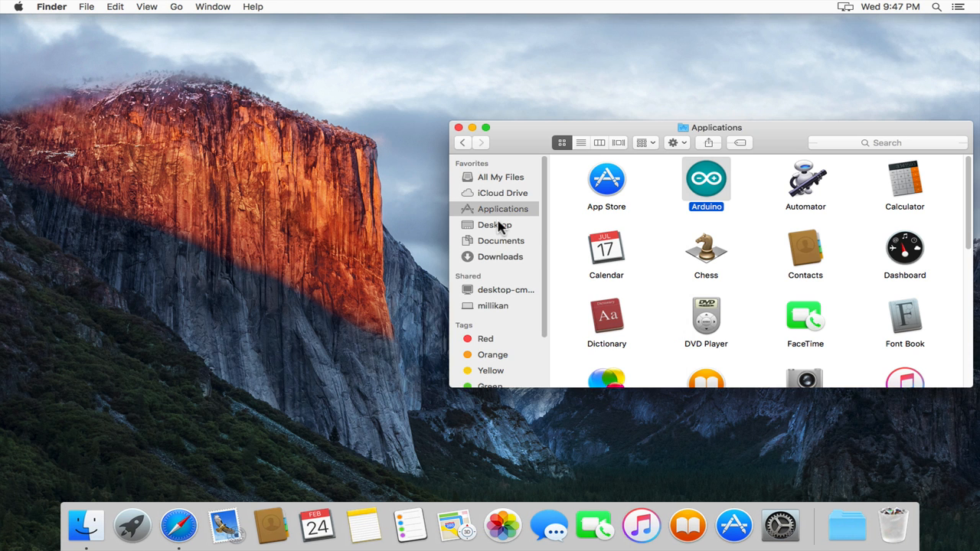
click(501, 241)
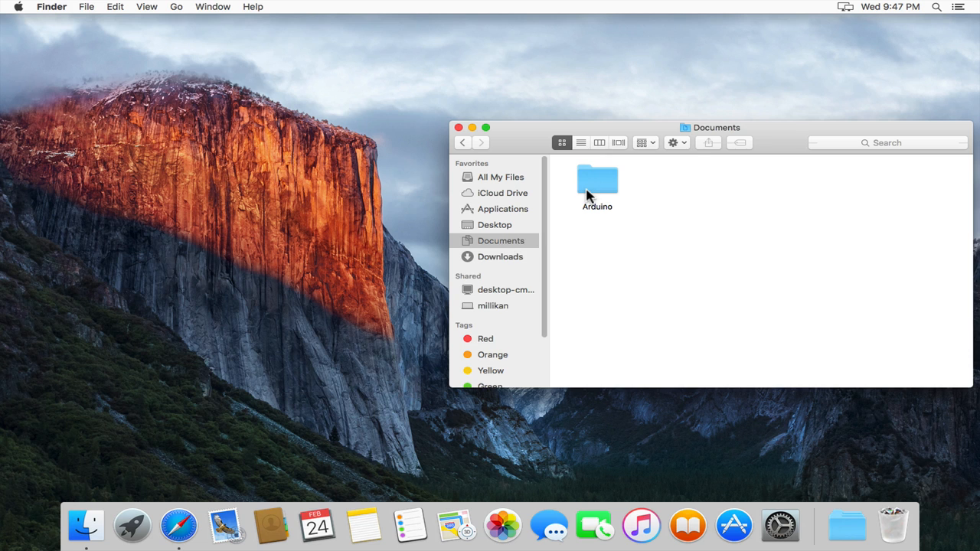
double_click(597, 180)
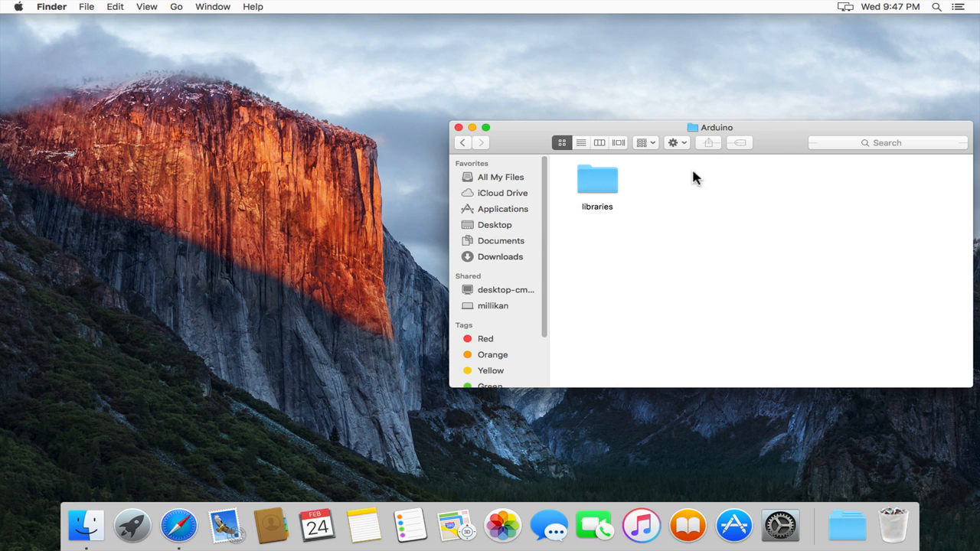
mouse_move(739, 187)
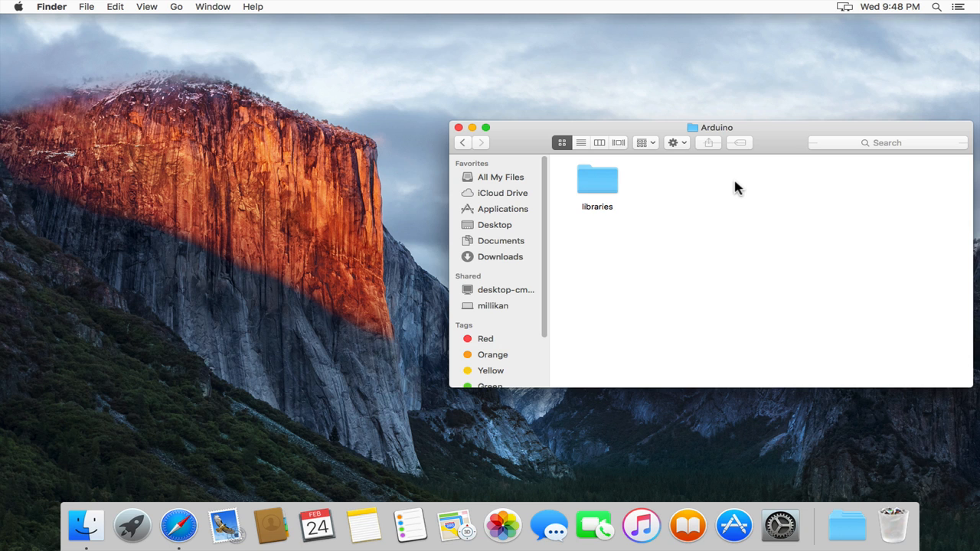
right_click(736, 185)
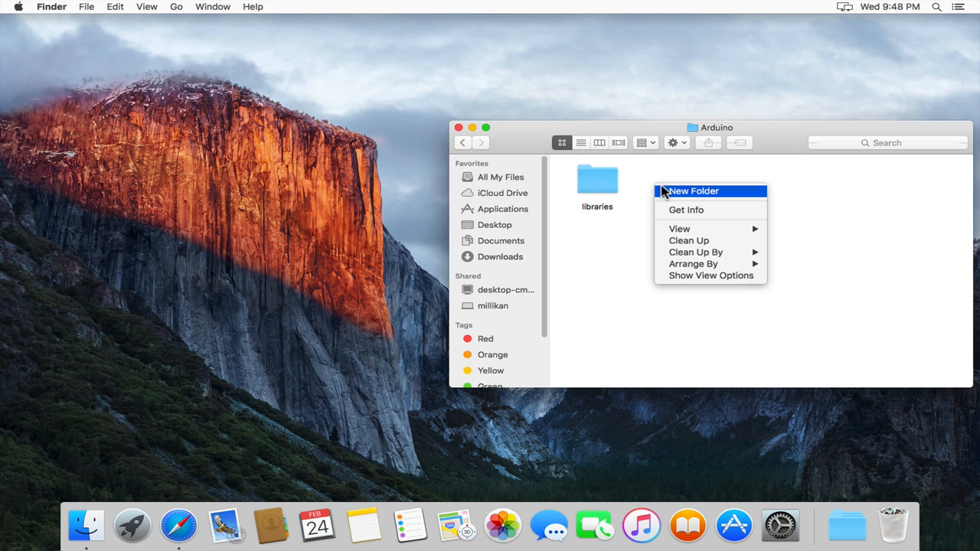
click(692, 190)
text(hardware)
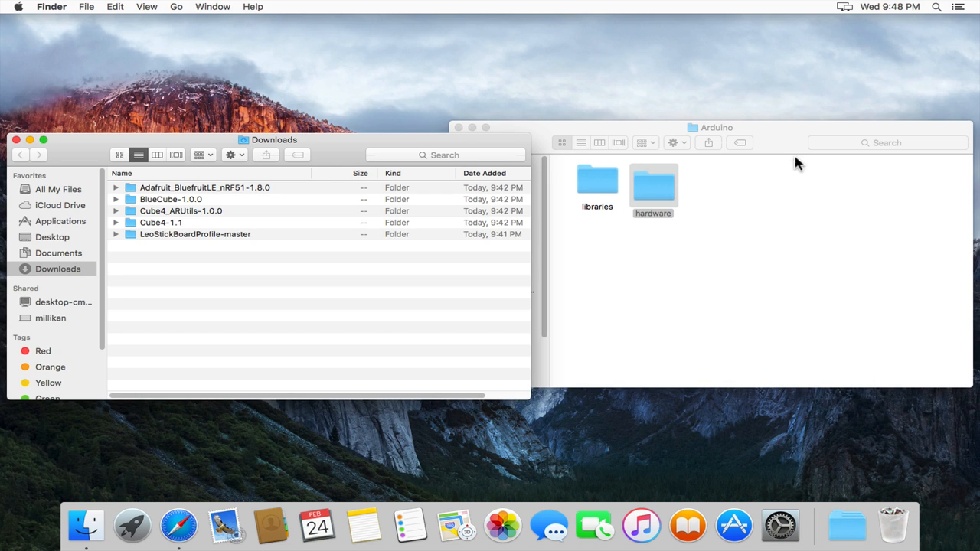
Rename the profile to LeoStickBoardProfile, move it into hardware and check its contents
click(195, 233)
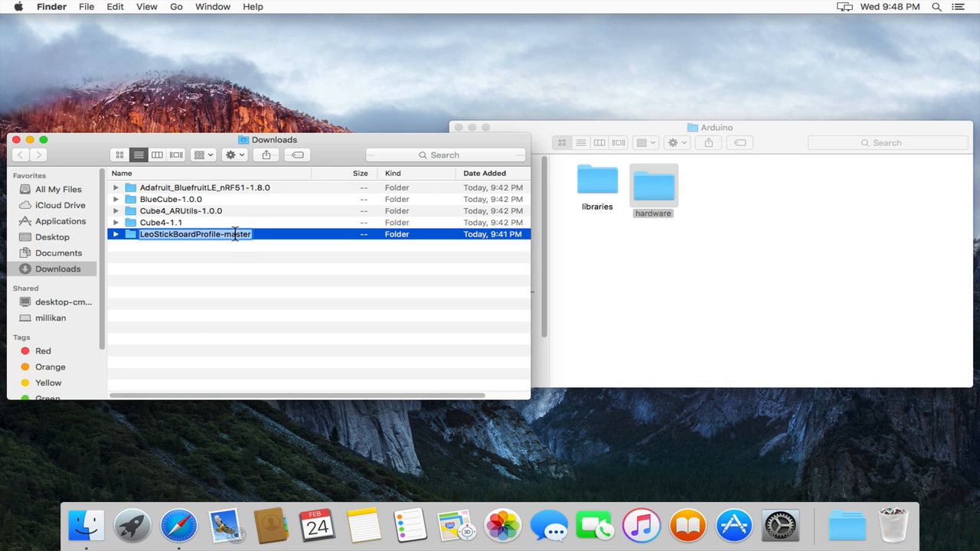
key(backspace)
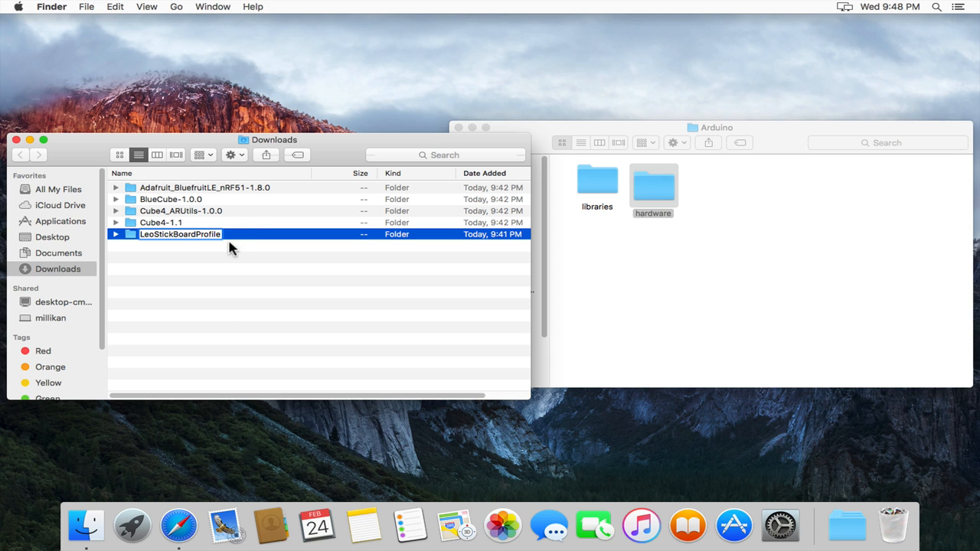
drag(179, 233, 597, 186)
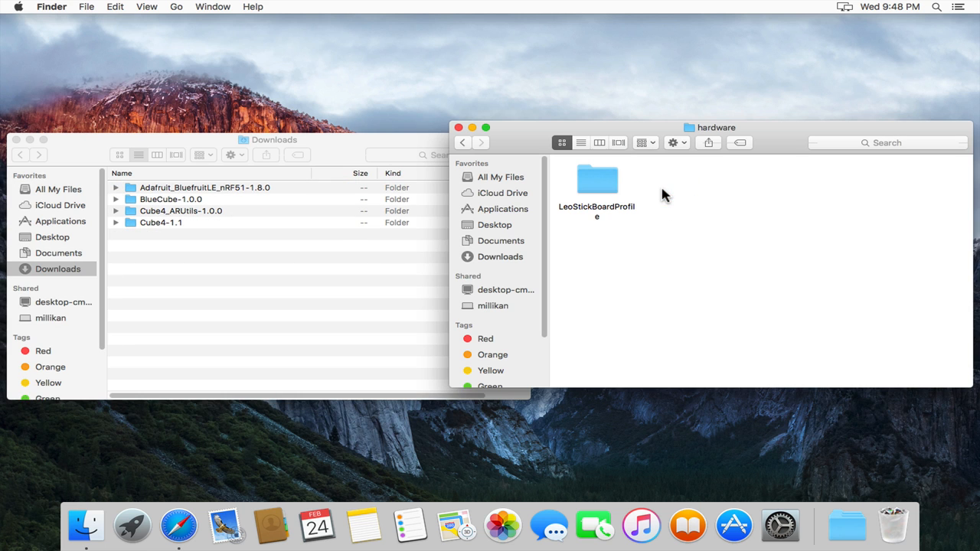
mouse_move(611, 187)
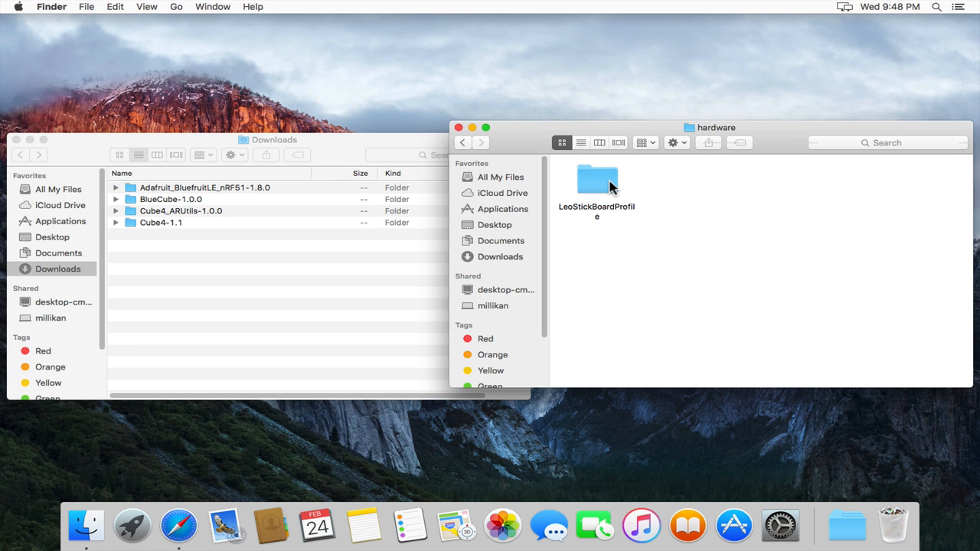
double_click(597, 181)
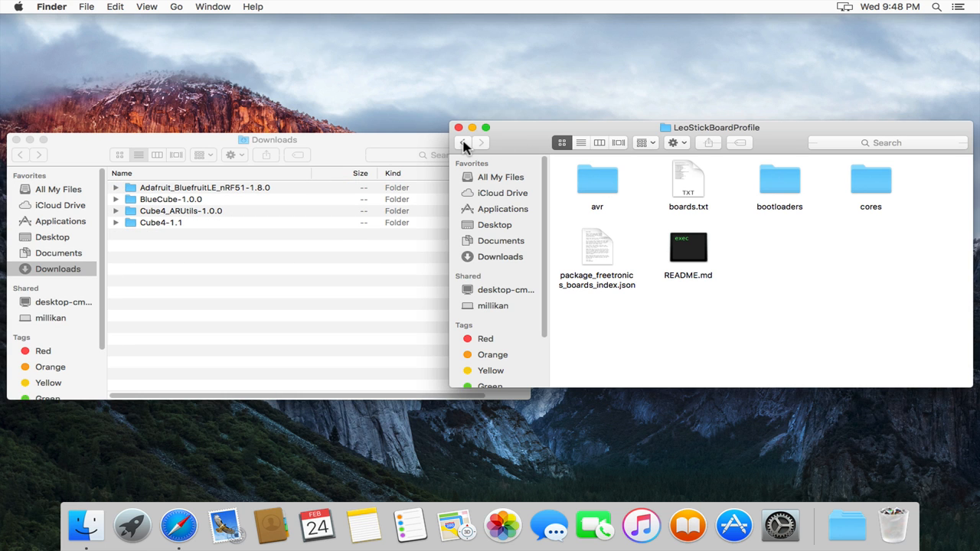
click(462, 142)
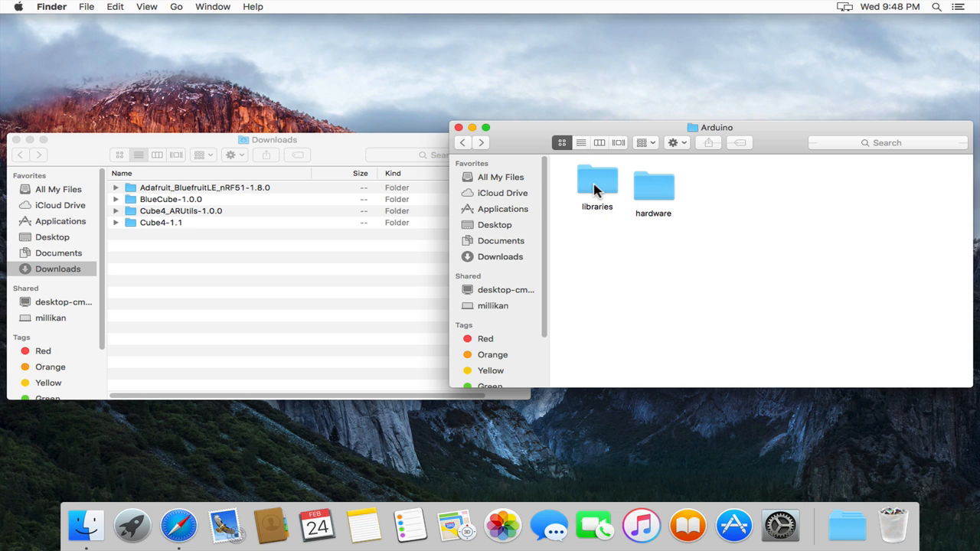
Move Cube4 into Arduino/libraries and strip the version suffix from Cube4_ARUtils-1.0
double_click(597, 184)
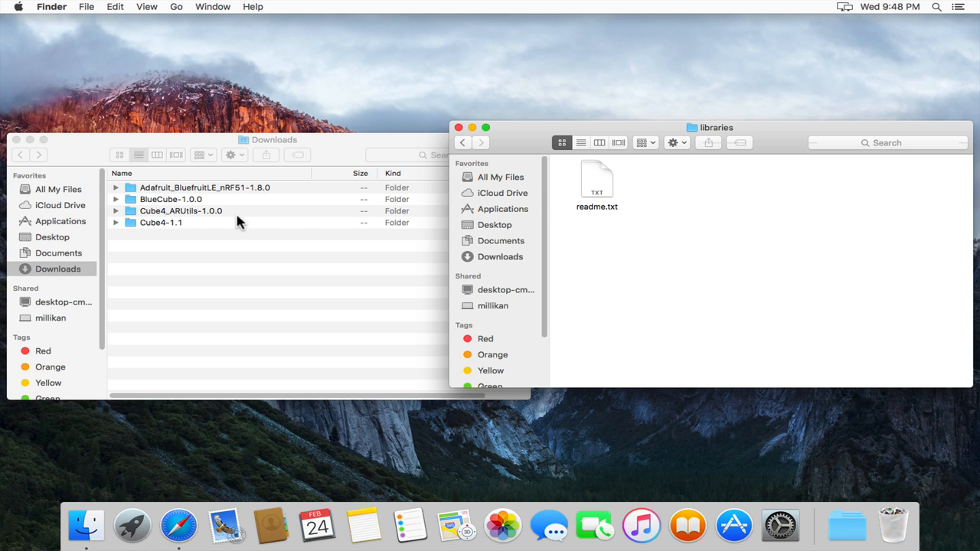
mouse_move(222, 224)
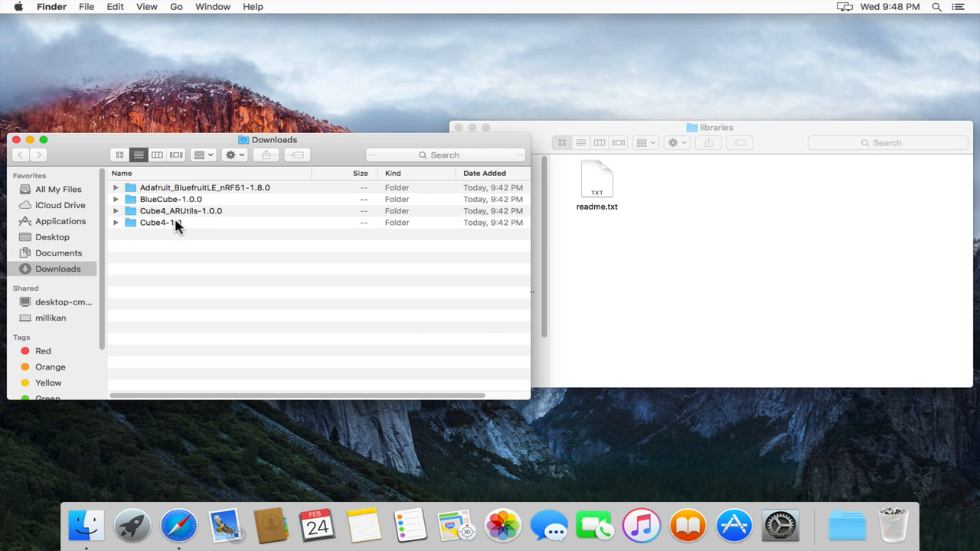
click(161, 222)
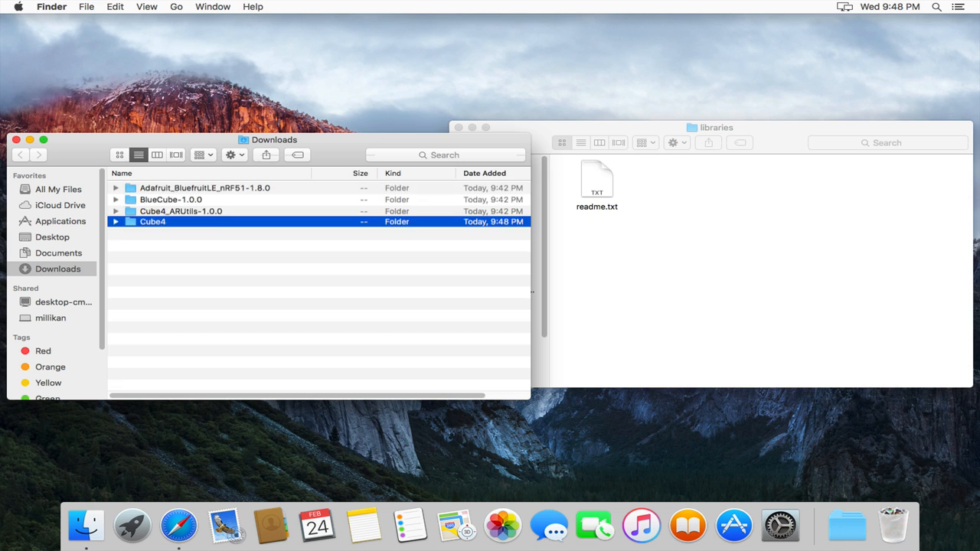
drag(154, 220, 693, 223)
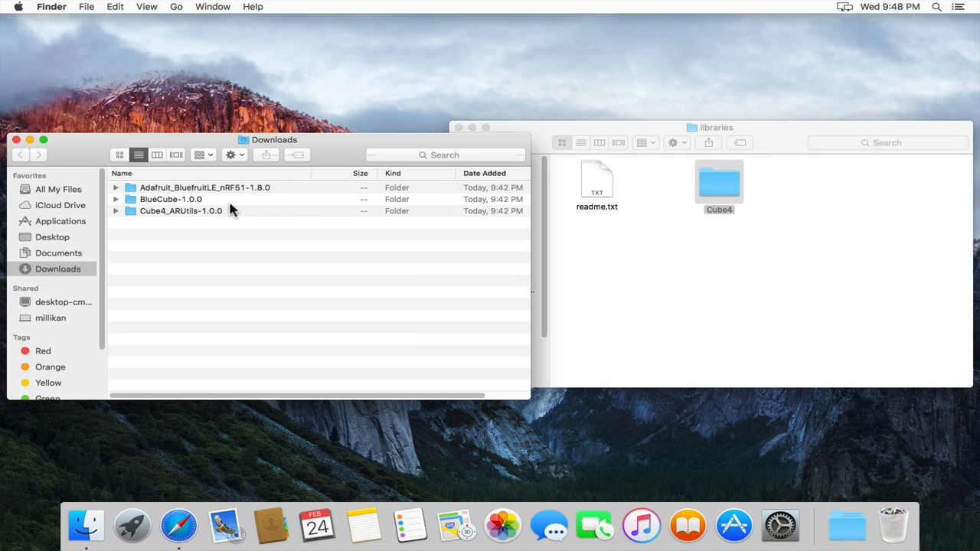
click(180, 211)
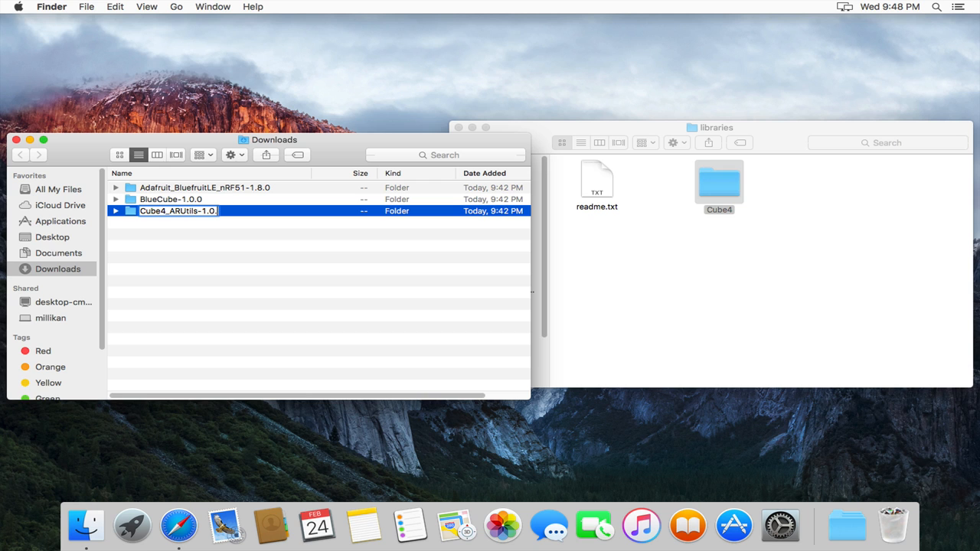
key(Return)
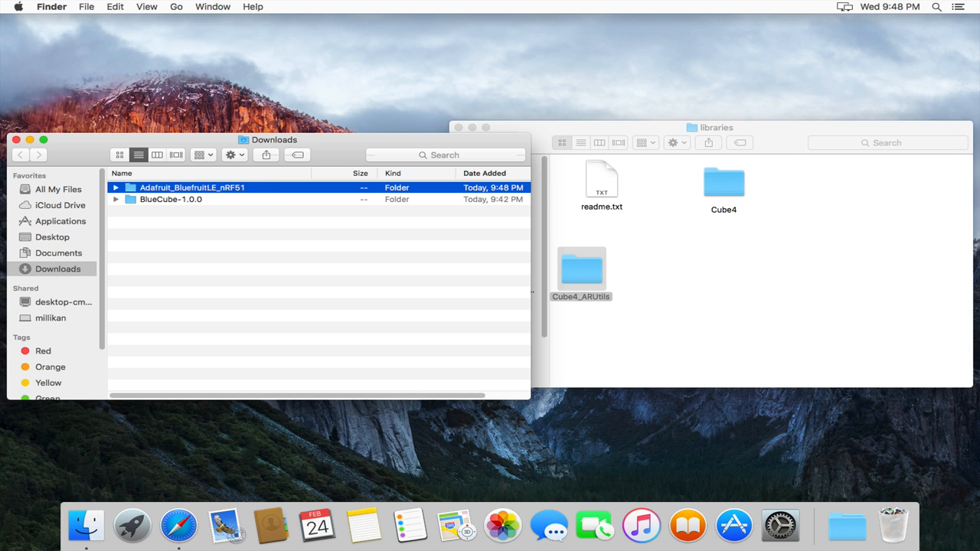
Move Adafruit_BluefruitLE_nRF51 into libraries and rename BlueCube-1.0.0 to BlueCube
drag(191, 187, 754, 252)
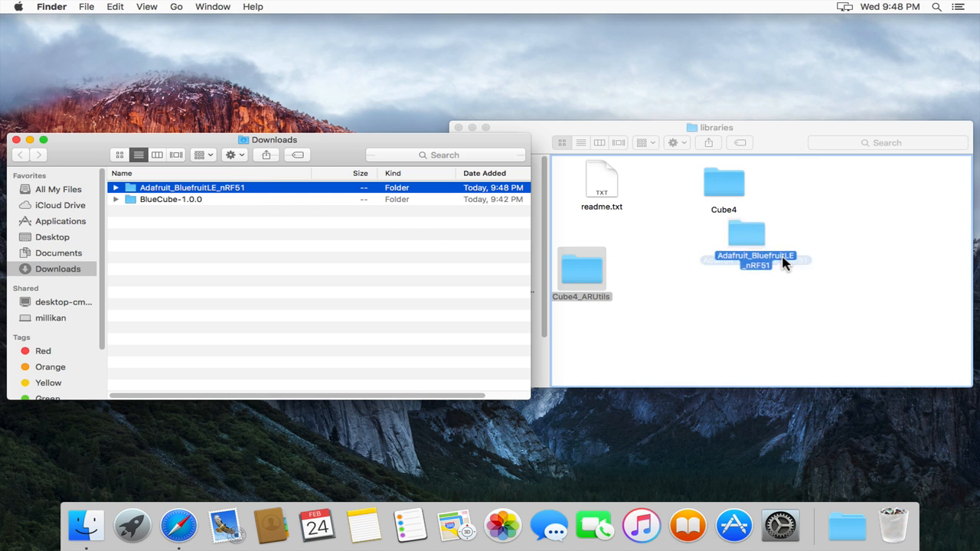
drag(191, 187, 766, 245)
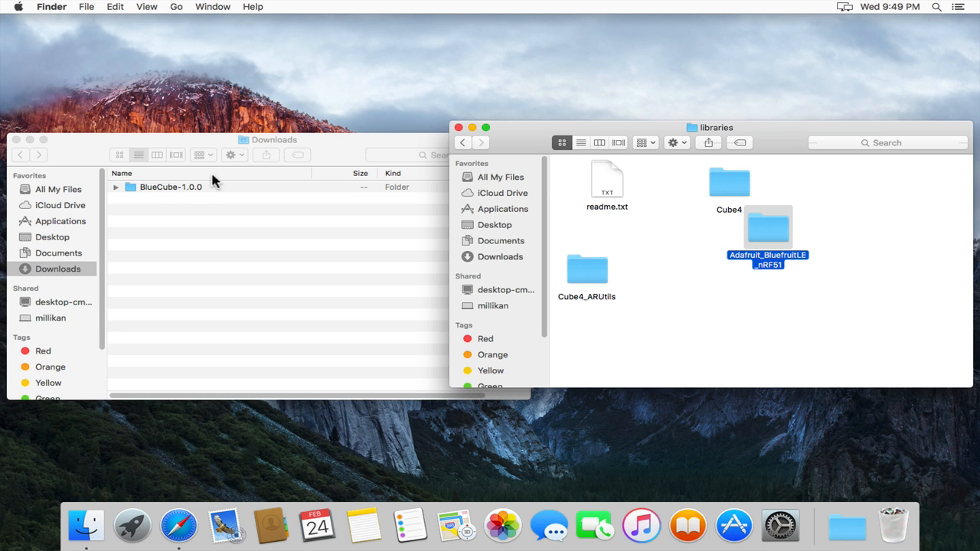
click(170, 186)
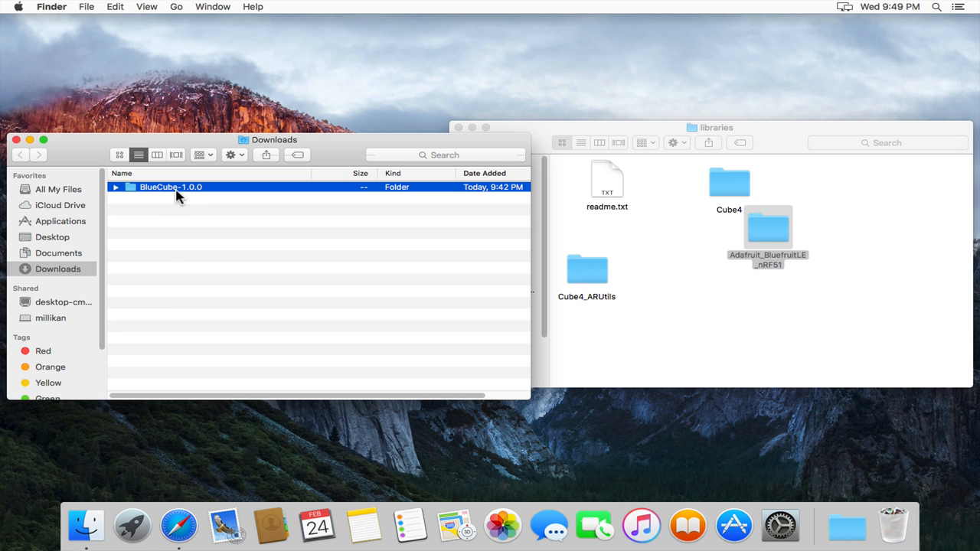
click(170, 187)
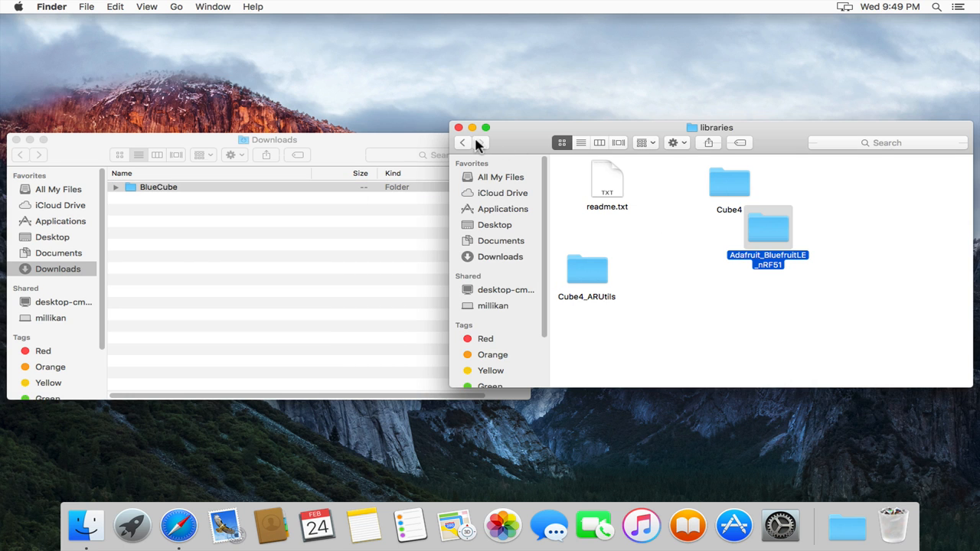
click(500, 240)
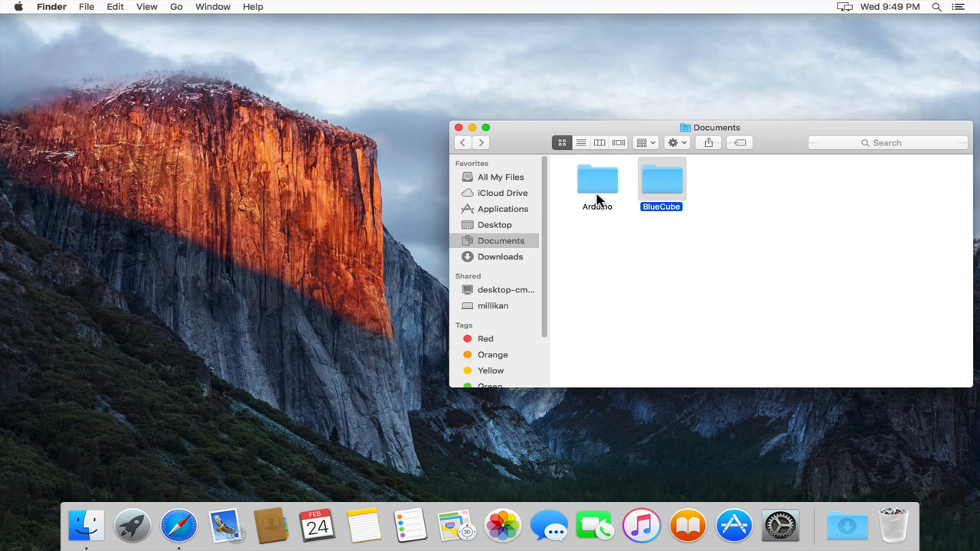
mouse_move(661, 187)
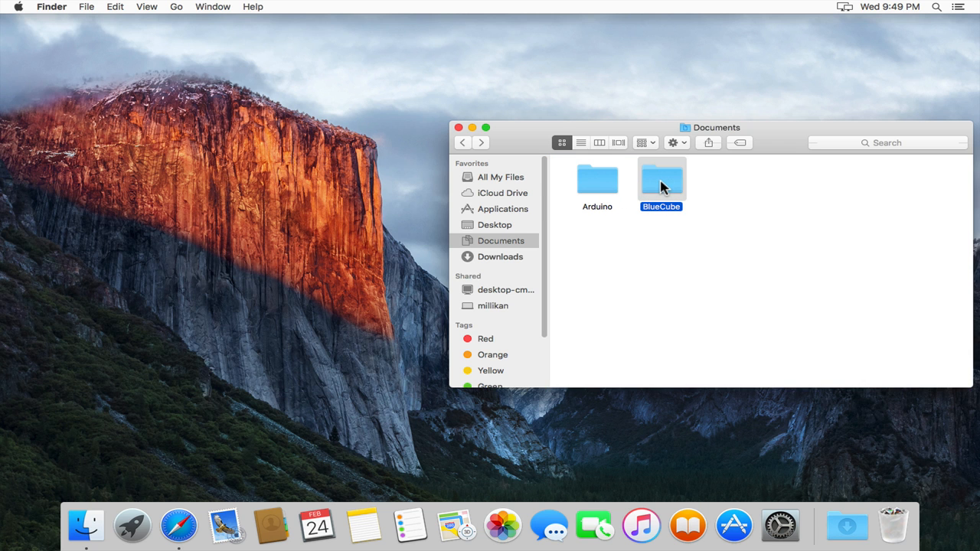
mouse_move(665, 193)
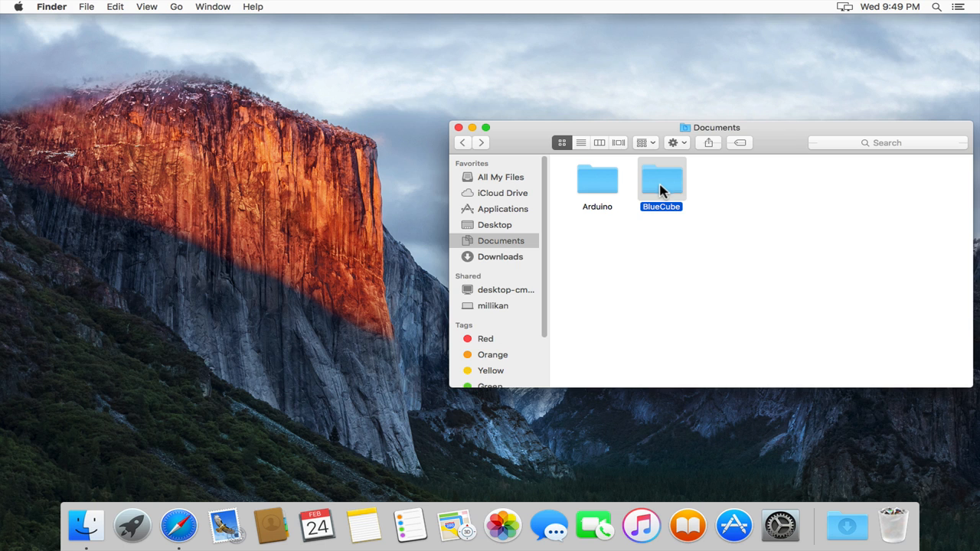
Open BlueCube/Arduino/BlueCube/BlueCube.ino so the sketch loads in the Arduino IDE
double_click(662, 181)
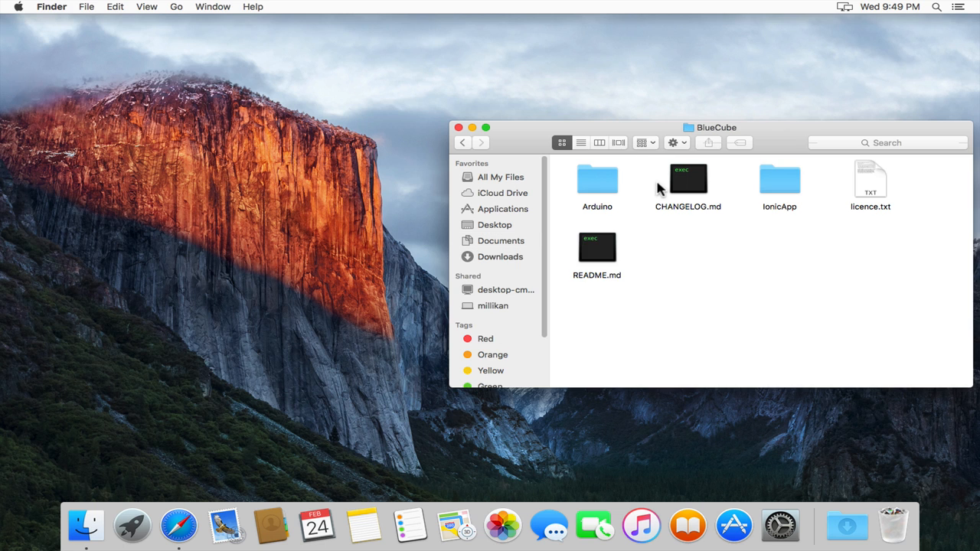
double_click(597, 181)
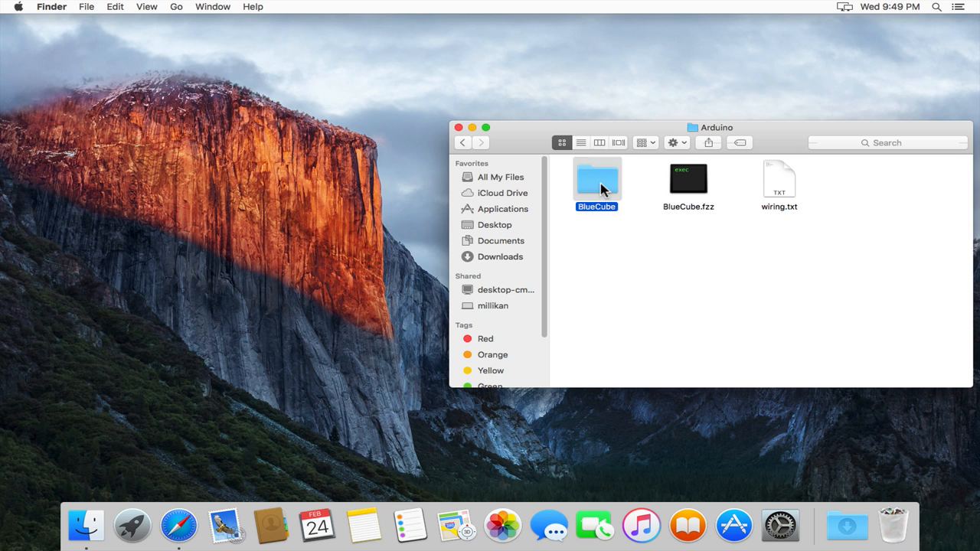
double_click(598, 177)
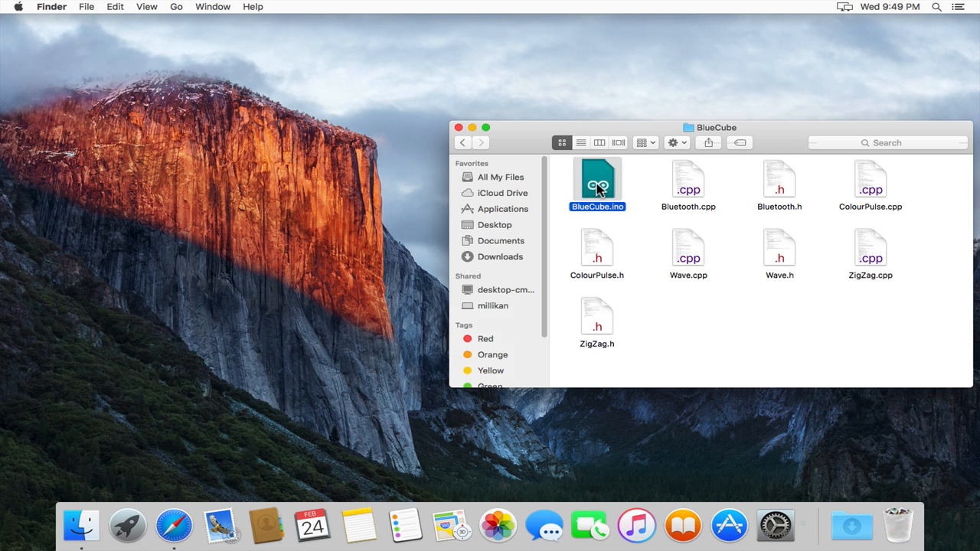
double_click(597, 180)
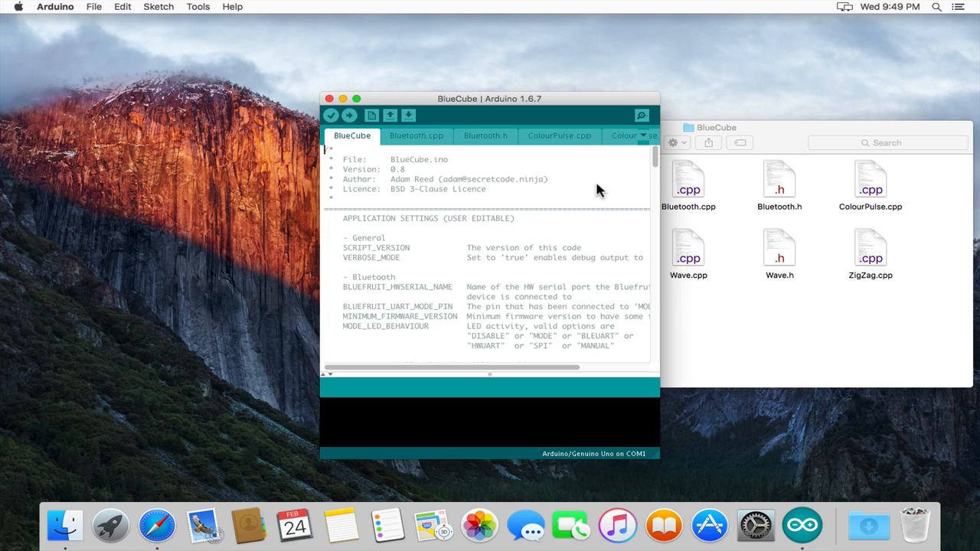
mouse_move(591, 187)
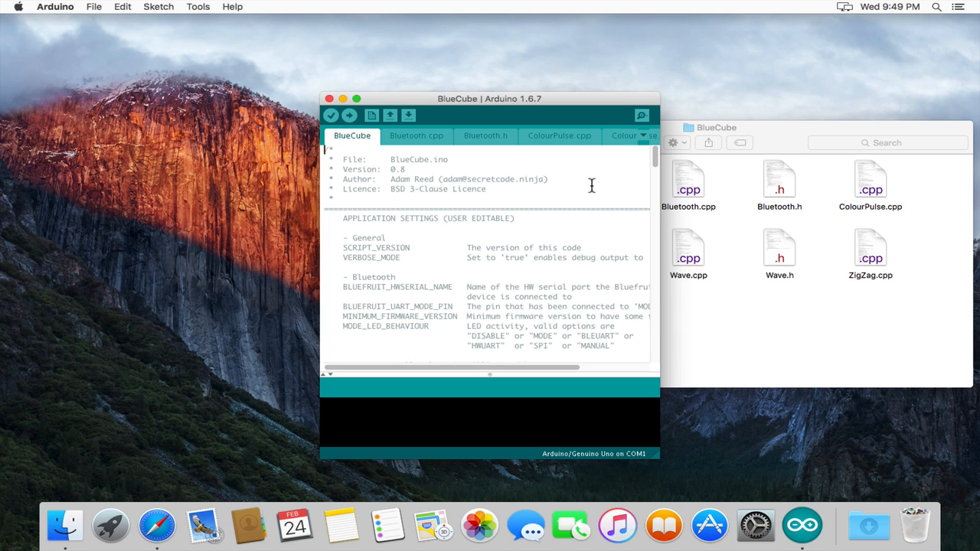
mouse_move(545, 181)
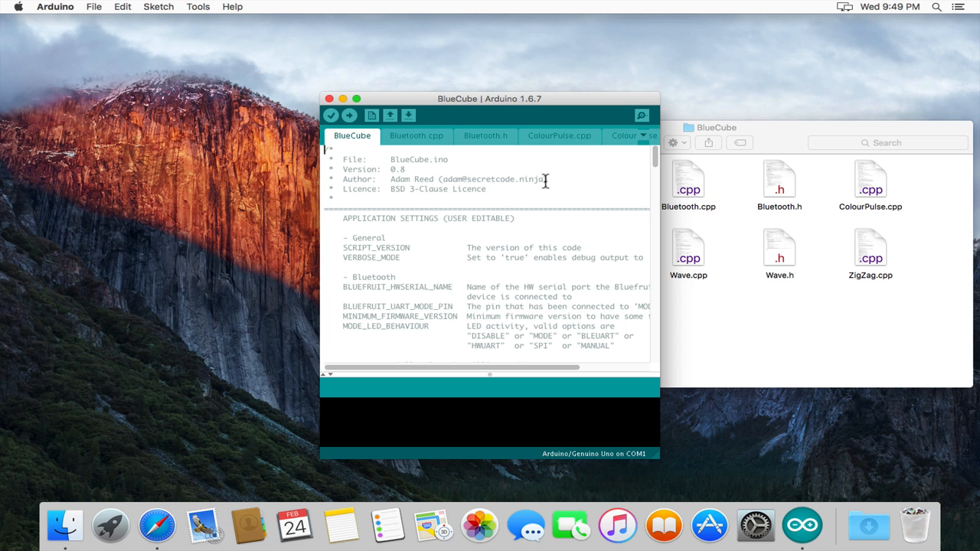
Select the Freetronics LeoStick board under Tools and verify-compile the BlueCube sketch
click(198, 6)
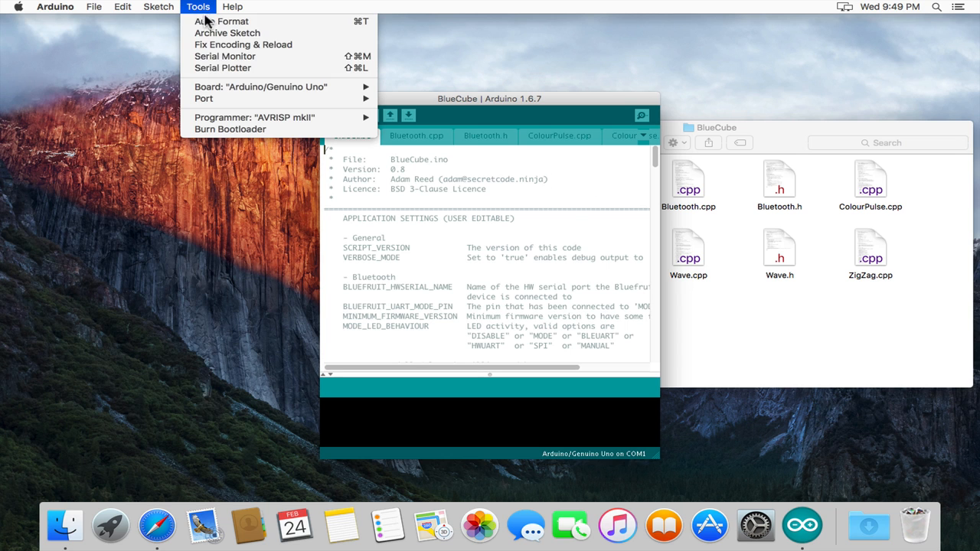
click(261, 86)
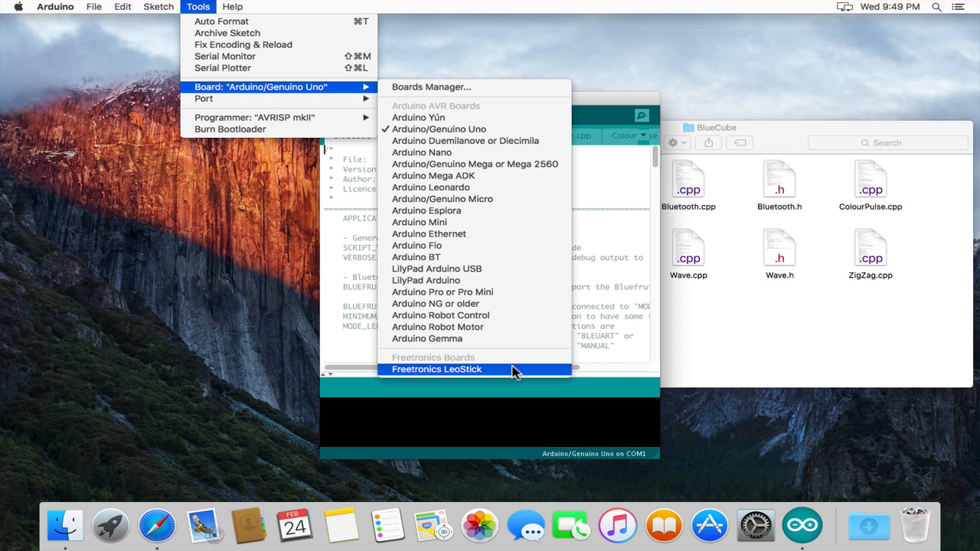
click(438, 369)
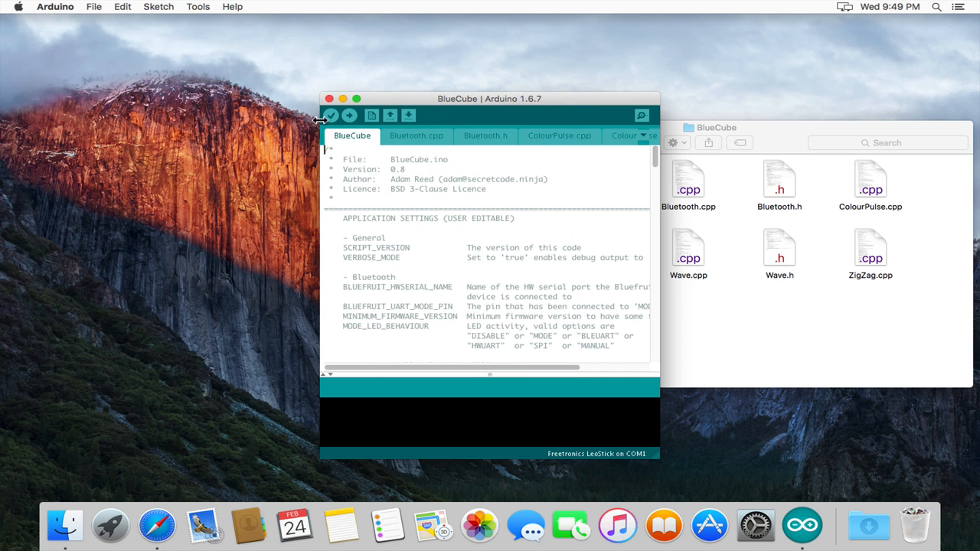
click(331, 115)
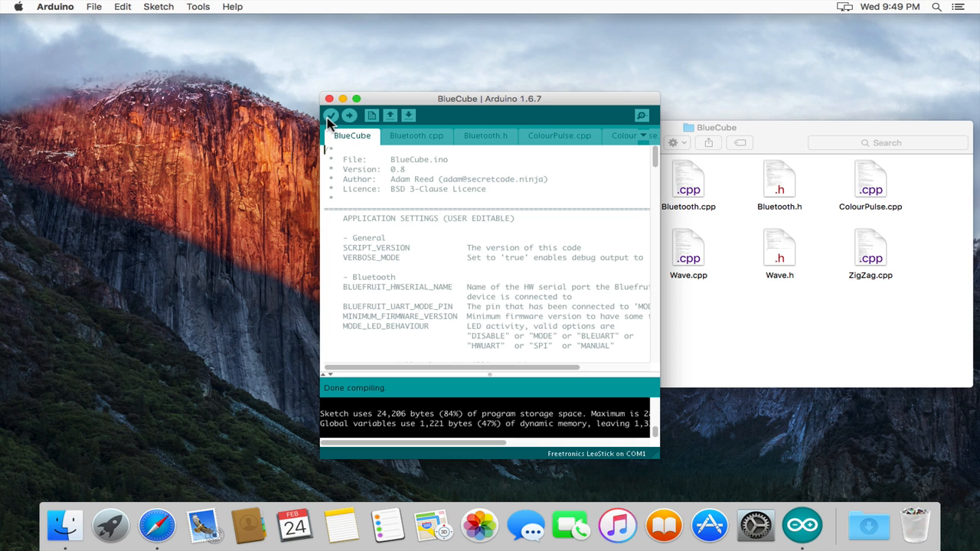
click(158, 6)
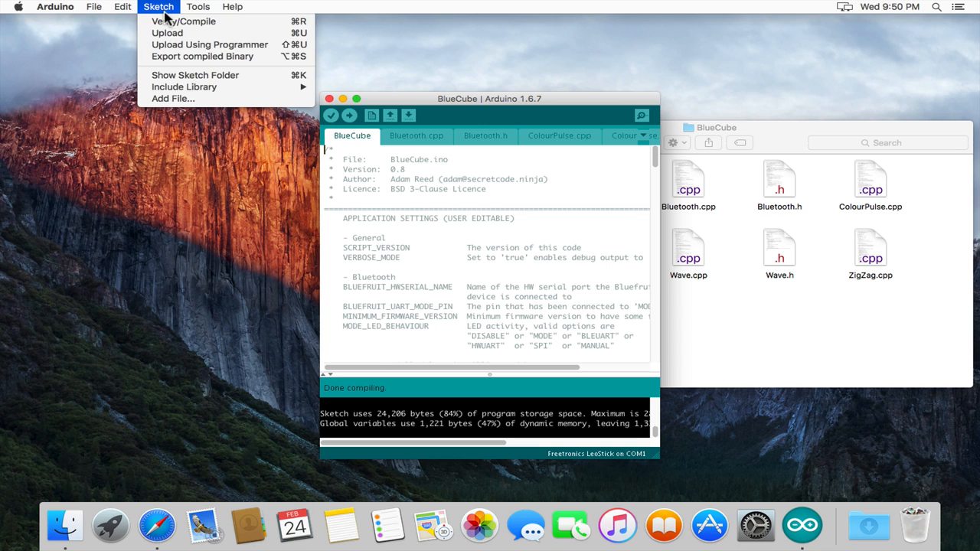
mouse_move(184, 86)
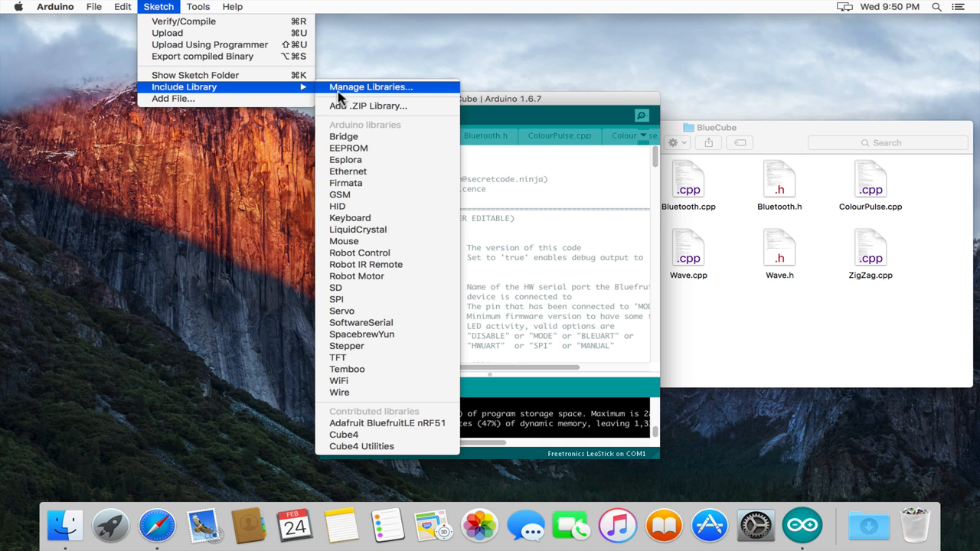
click(371, 86)
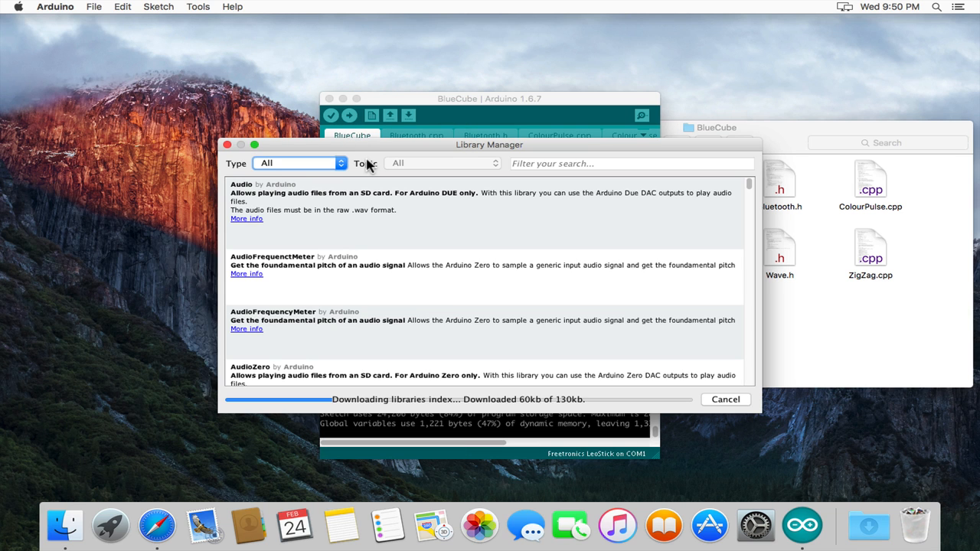
click(299, 163)
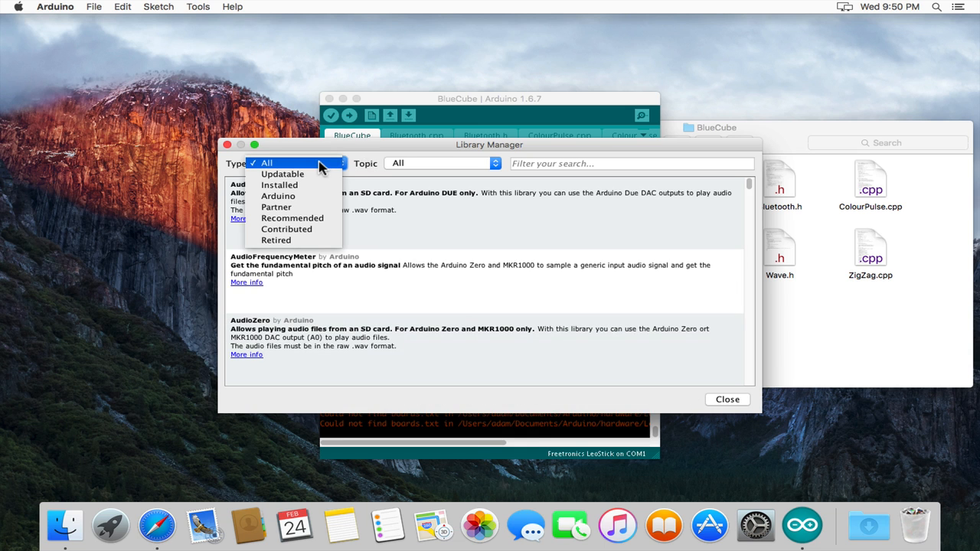
click(278, 184)
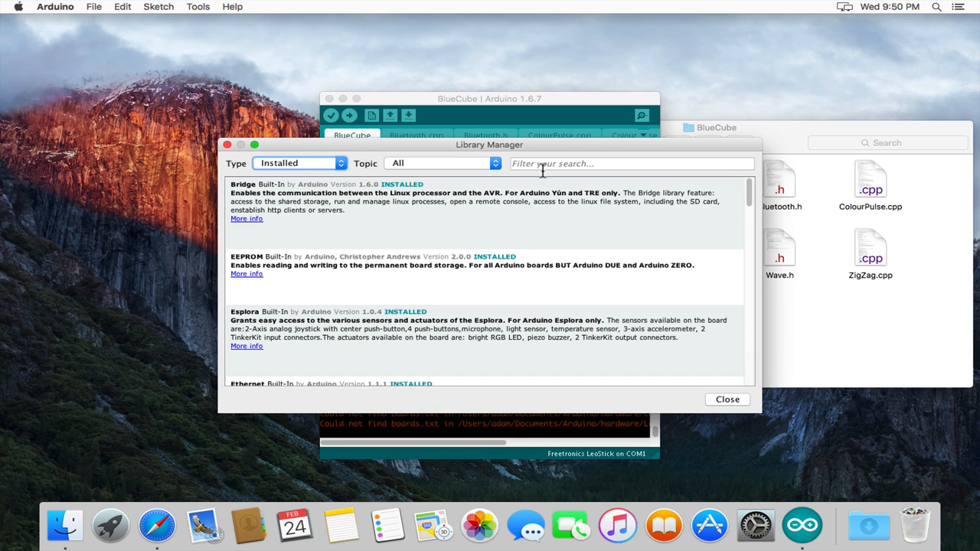
text(cub)
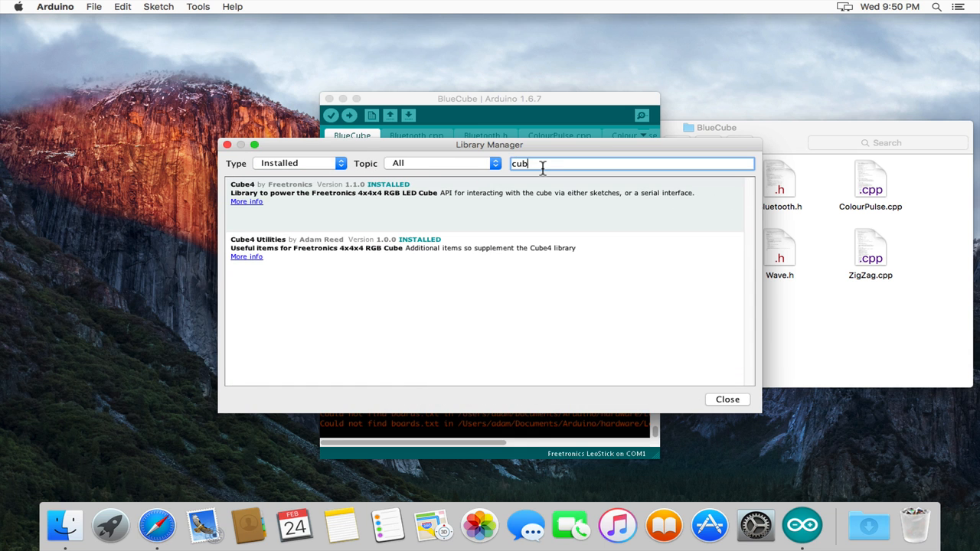
mouse_move(490, 181)
text(bl)
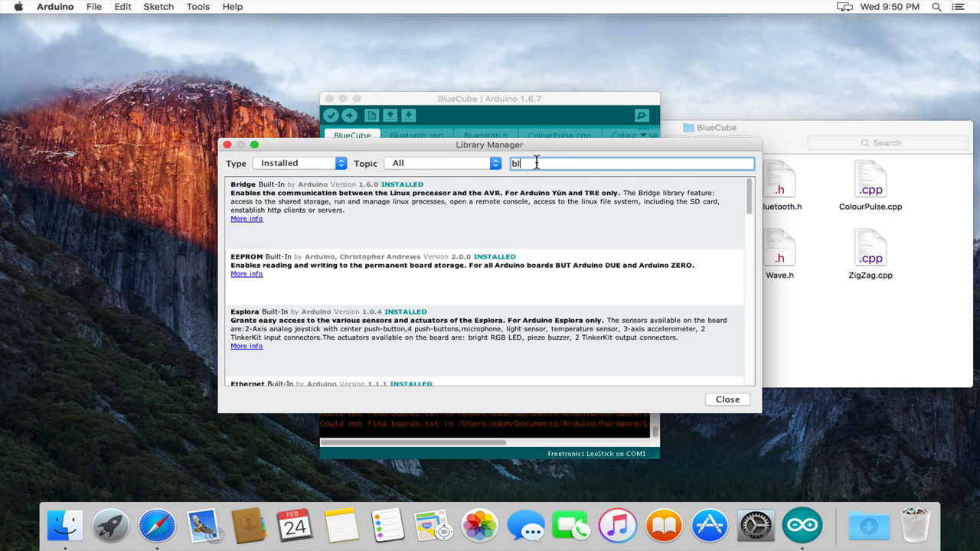
text(ue)
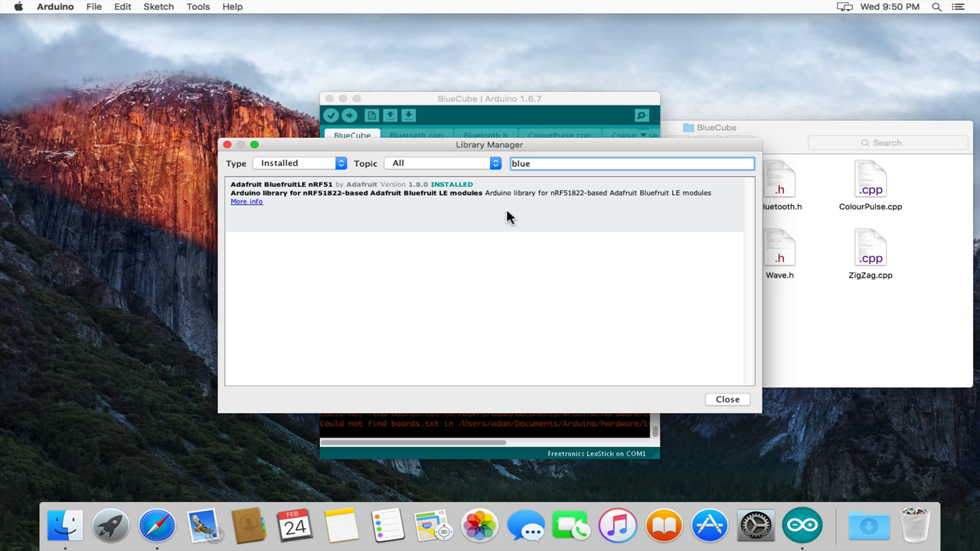
click(726, 398)
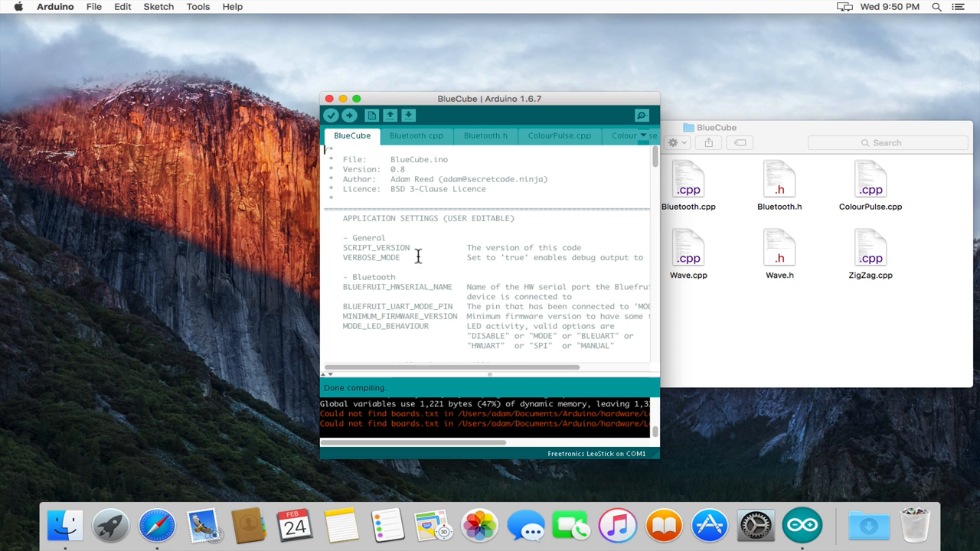
Select the /dev/cu.usbmodem (Freetronics LeoStick) serial port under Tools > Port
click(197, 6)
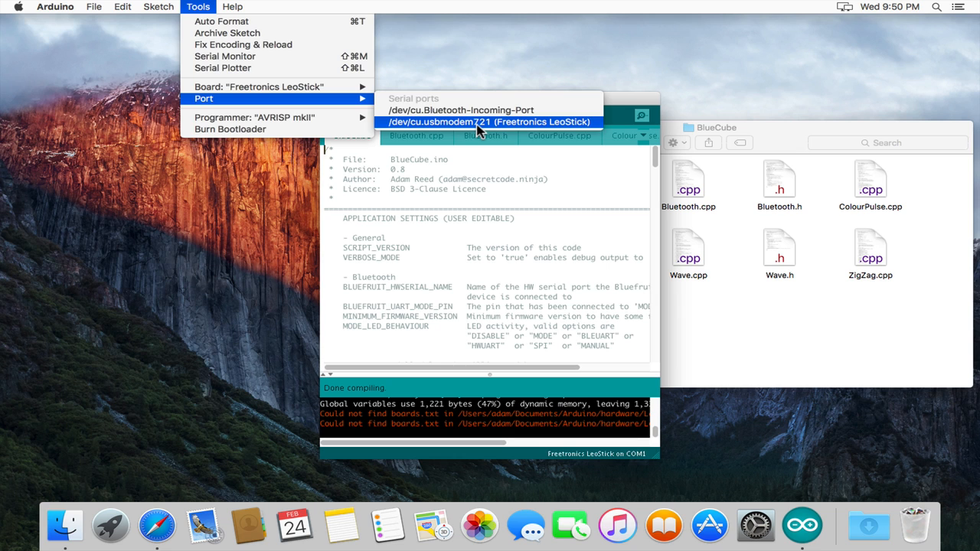
click(489, 123)
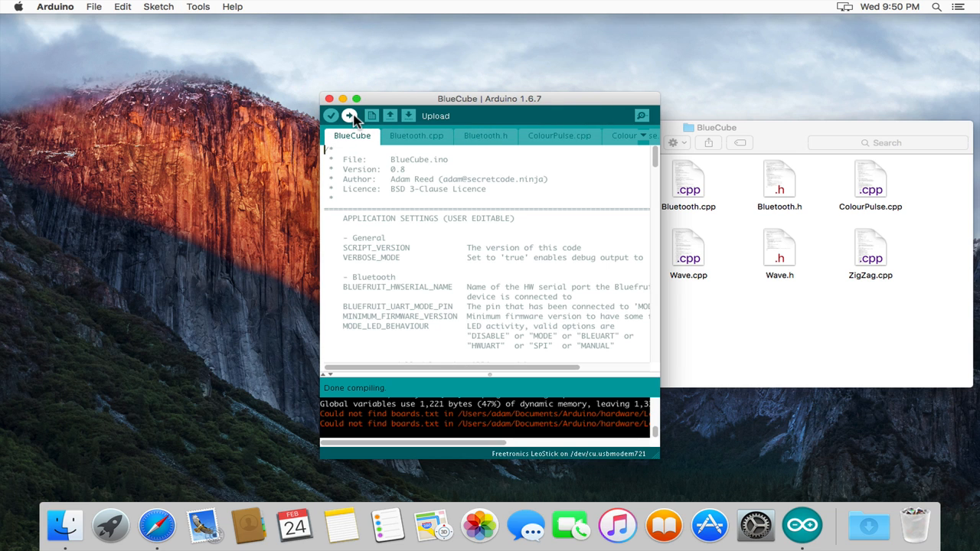